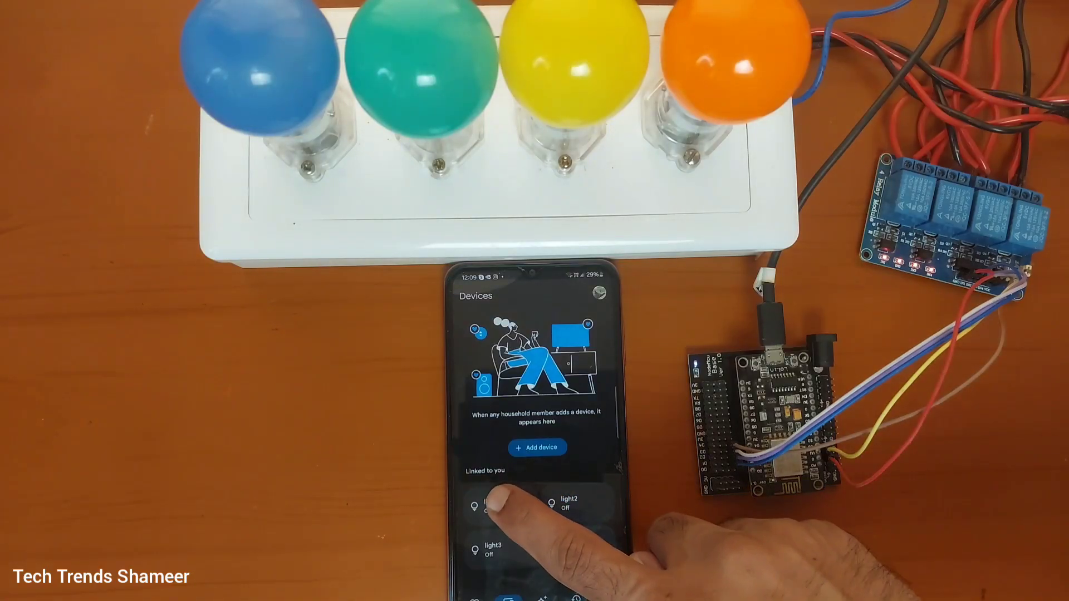
# Tap the light4 tile in Google Home Devices so only light4 is on
pyautogui.click(498, 546)
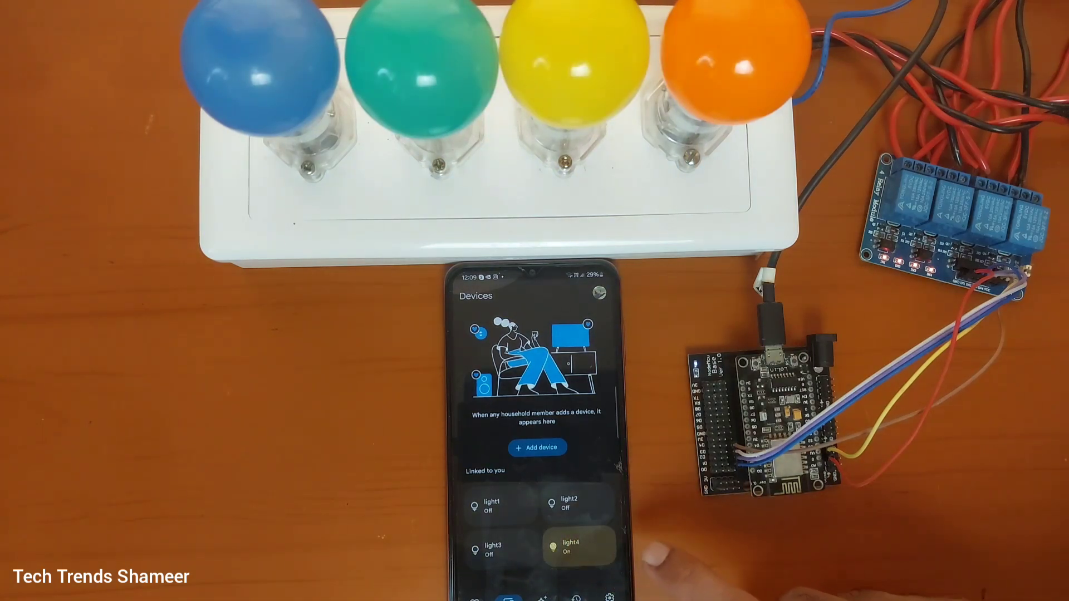
pyautogui.click(580, 502)
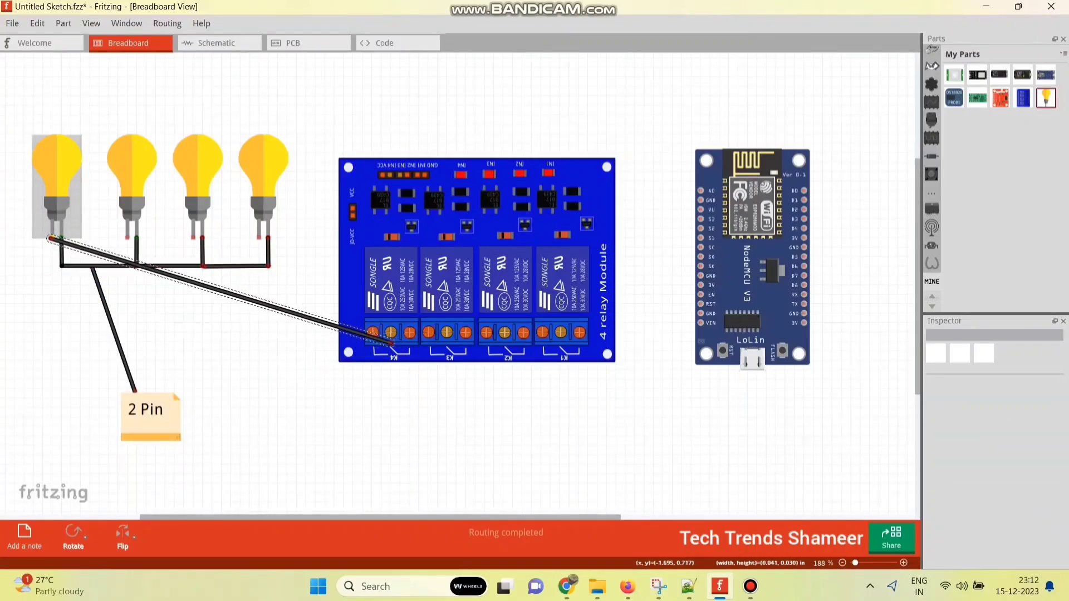
# Wire the bulbs to their relay terminals and recolour the third bulb's wire grey
pyautogui.click(205, 286)
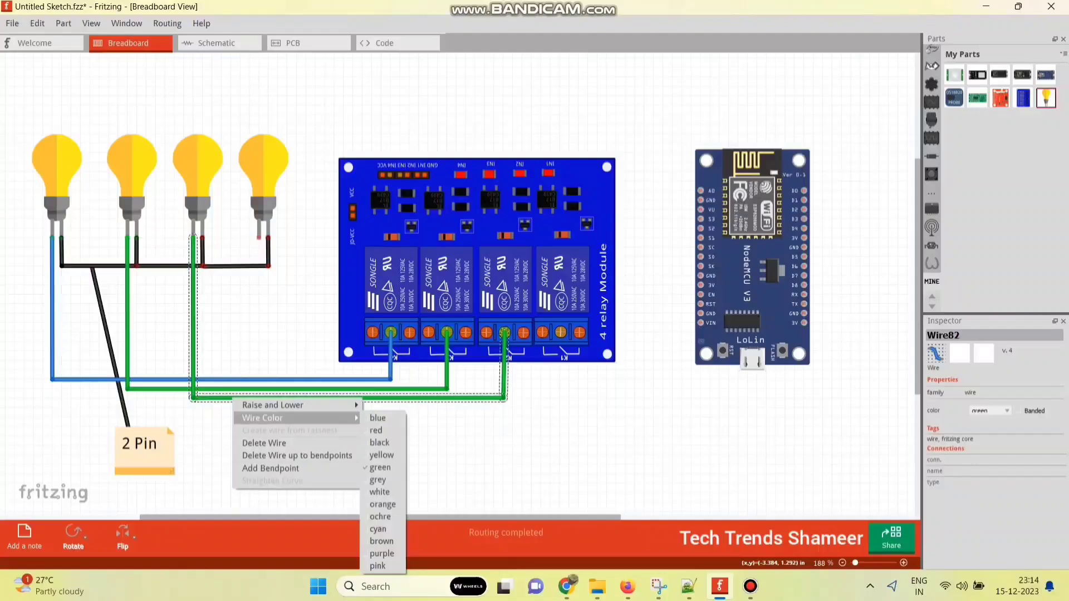
pyautogui.click(377, 479)
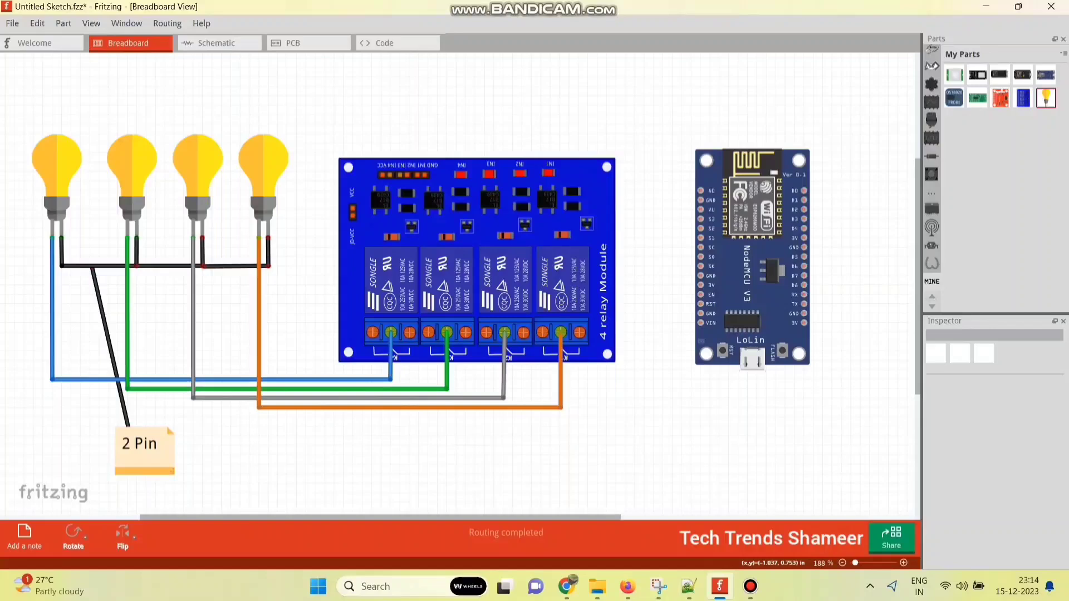
# Draw the relay's VCC, GND and IN1–IN4 wires to the NodeMCU and recolour the outer control wire
pyautogui.click(429, 333)
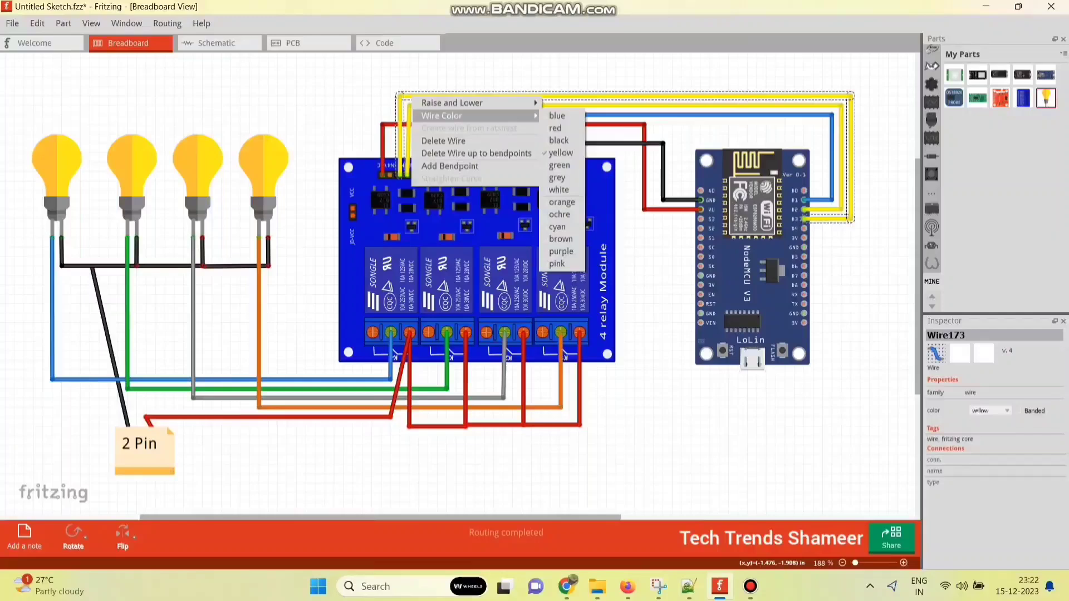
pyautogui.click(561, 201)
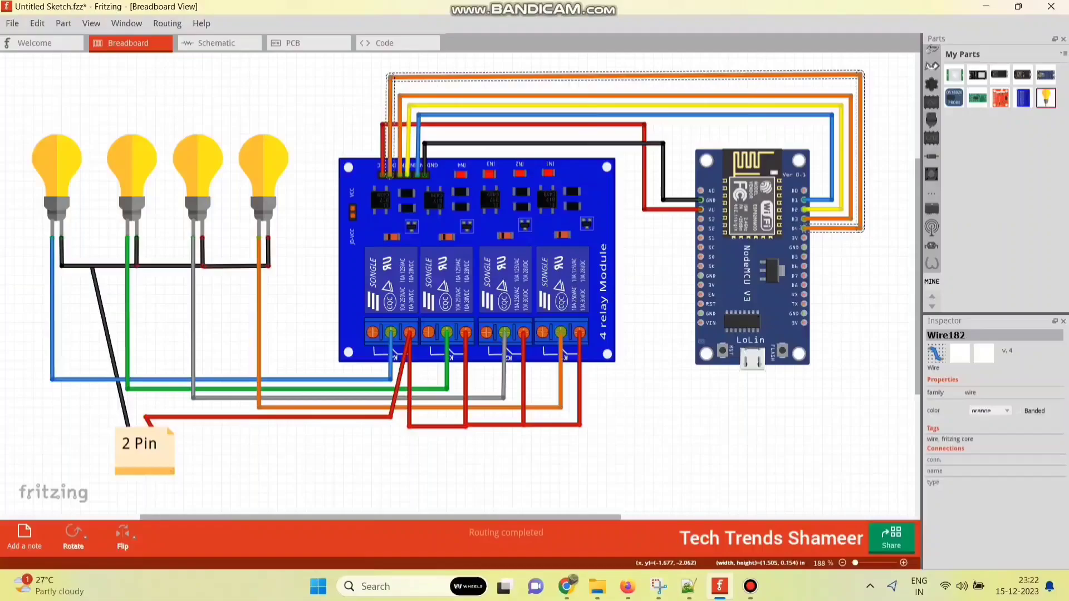
pyautogui.click(628, 586)
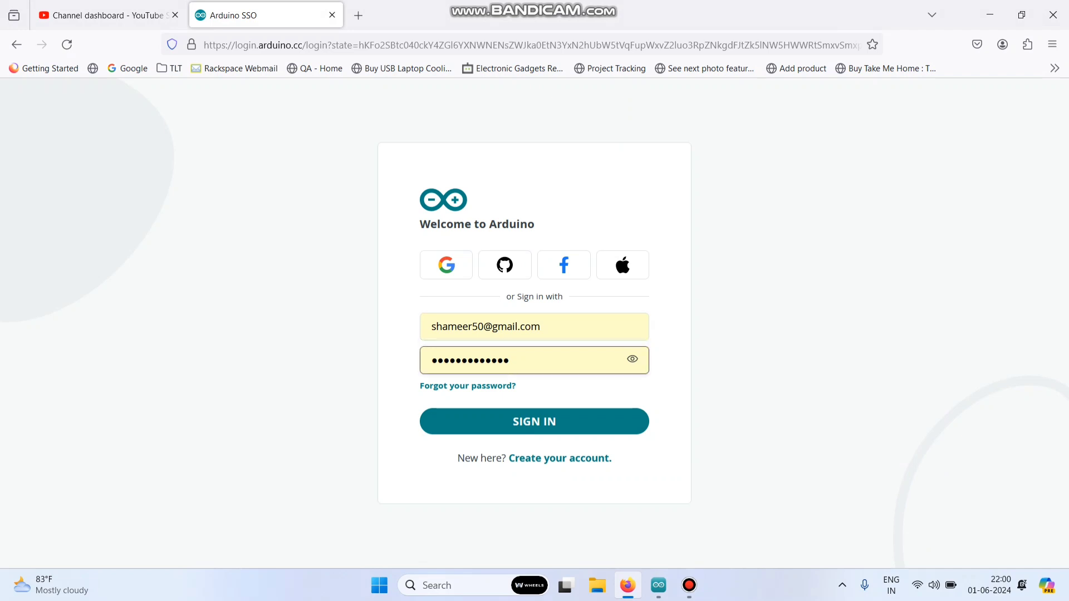
# Sign in, then rename the Untitled 2 thing to 'Home Automation' from its name dropdown
pyautogui.click(534, 421)
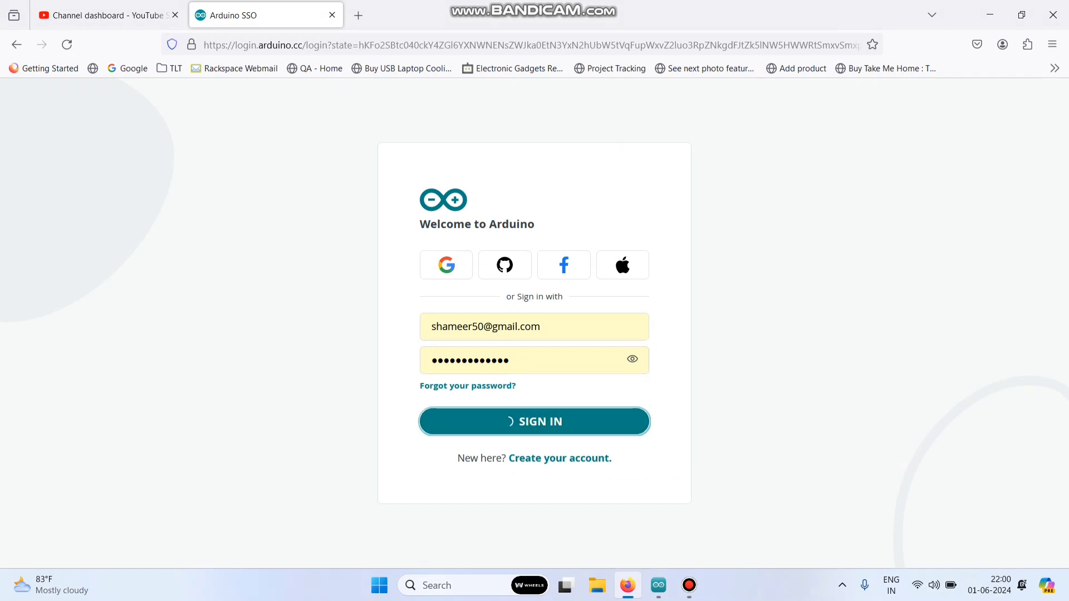
pyautogui.click(535, 421)
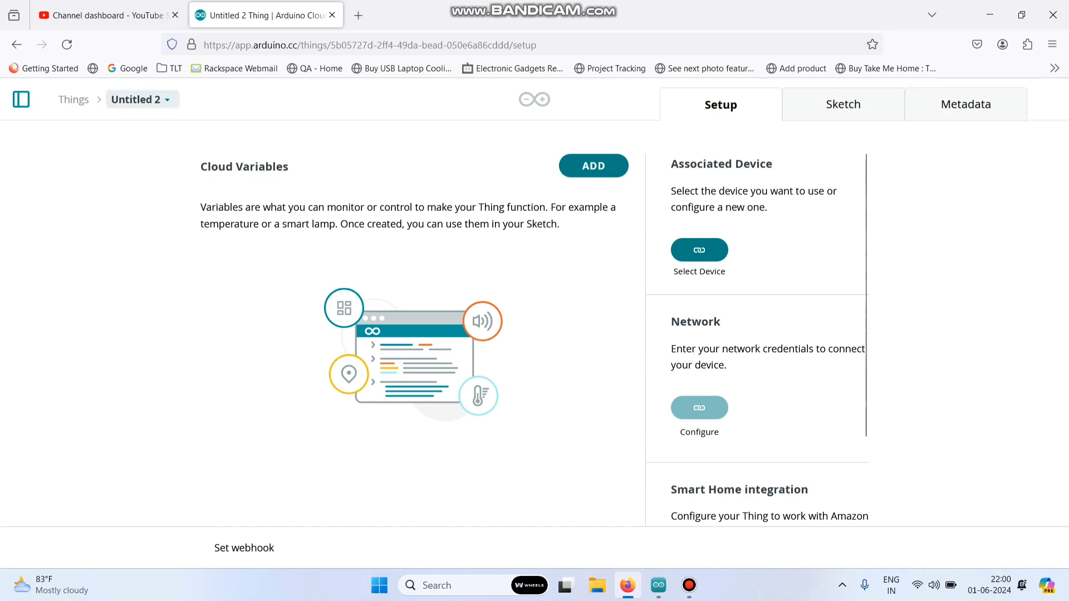
pyautogui.click(138, 100)
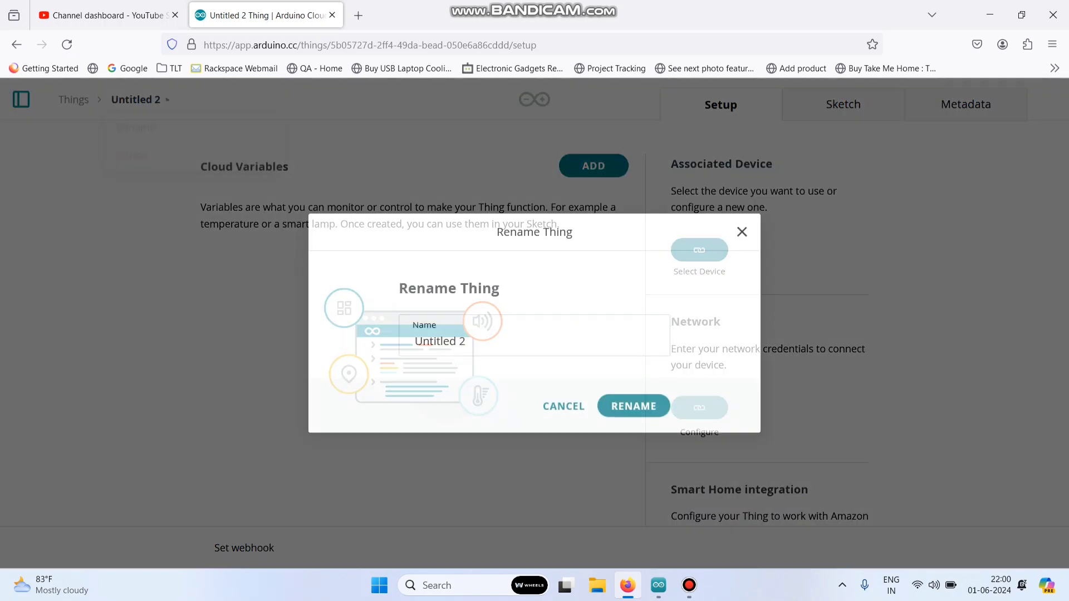
pyautogui.write('H')
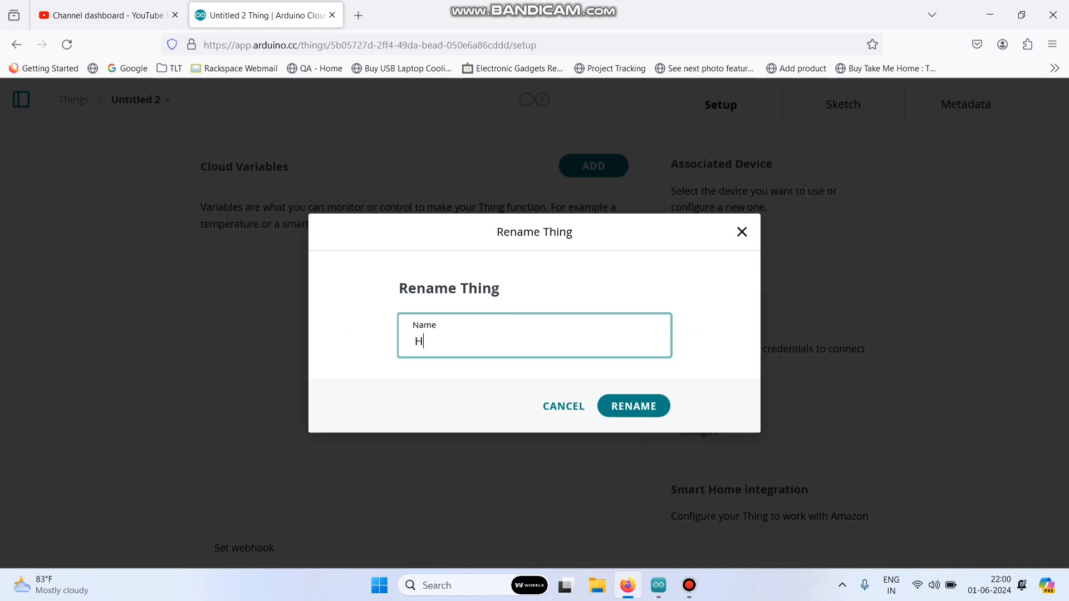
pyautogui.write('ome Auto')
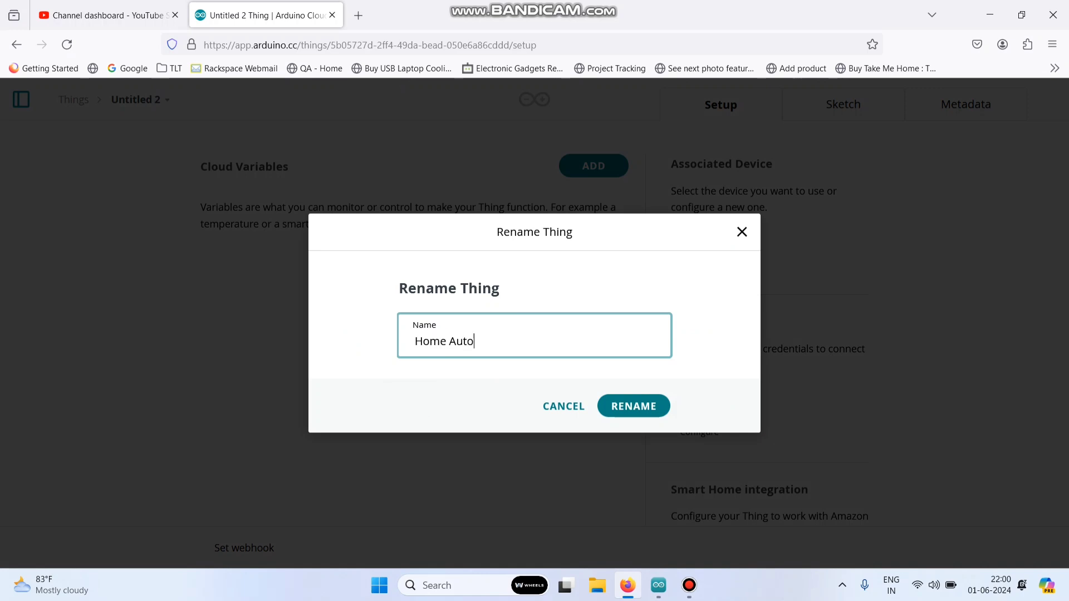
pyautogui.write('mation')
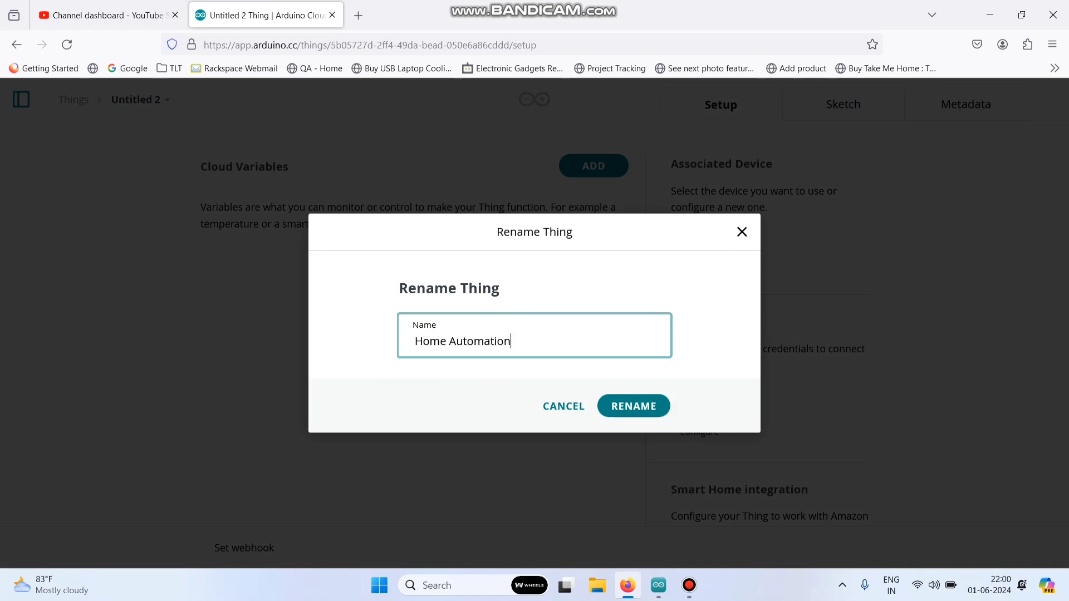
pyautogui.click(632, 406)
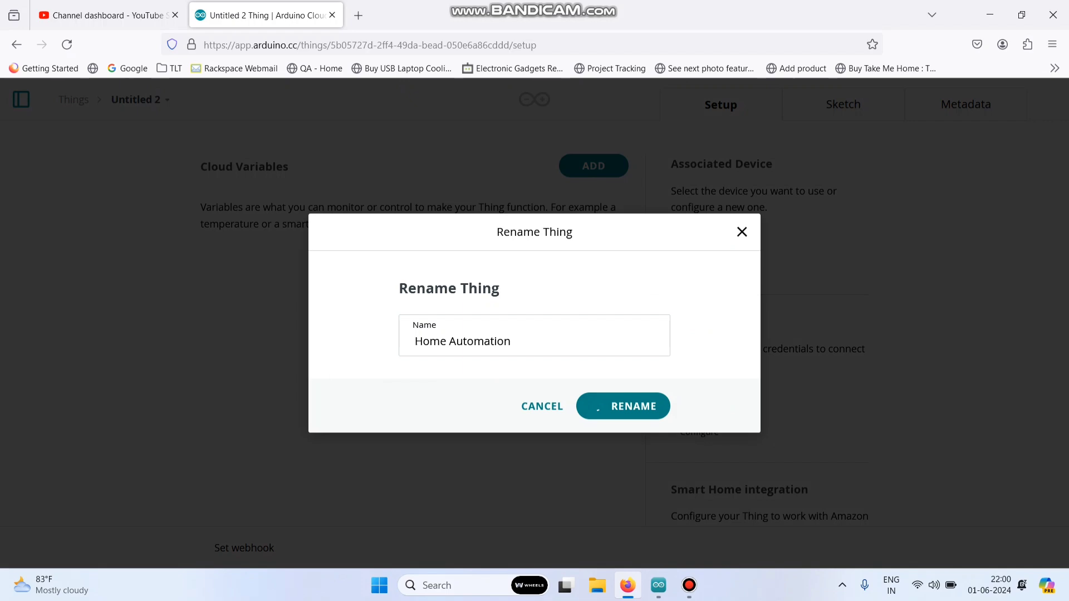
pyautogui.click(622, 406)
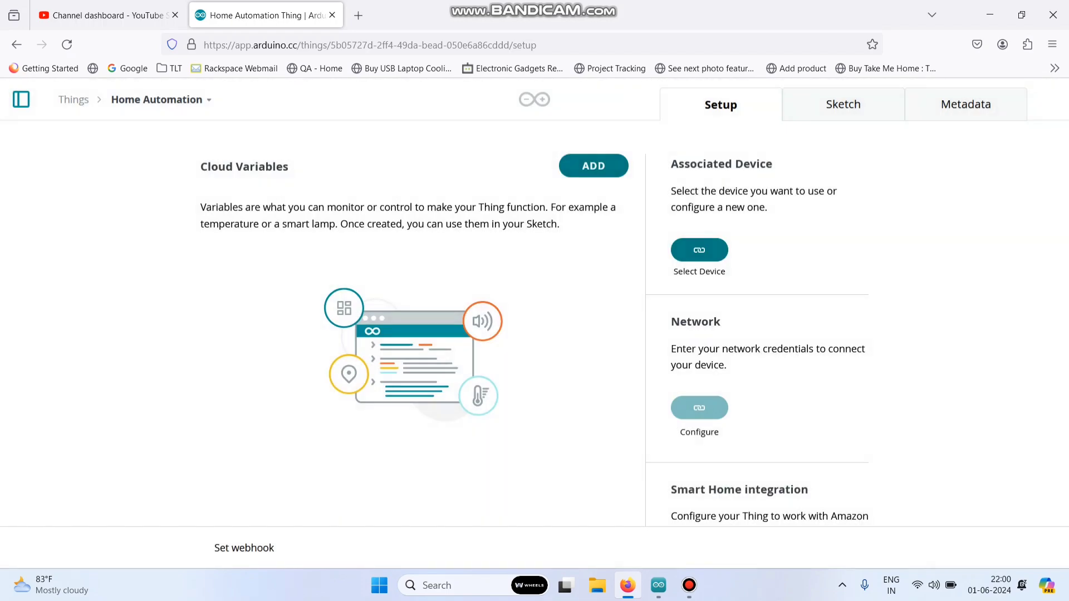
# Add a cloud variable named light1 with the smart home Switch type
pyautogui.click(592, 164)
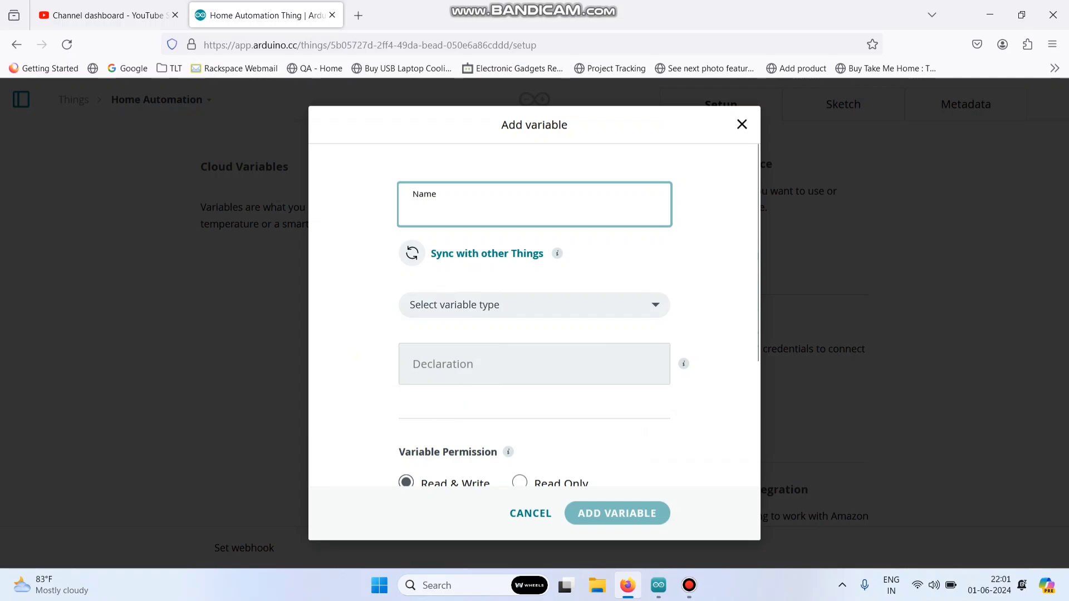
pyautogui.write('light')
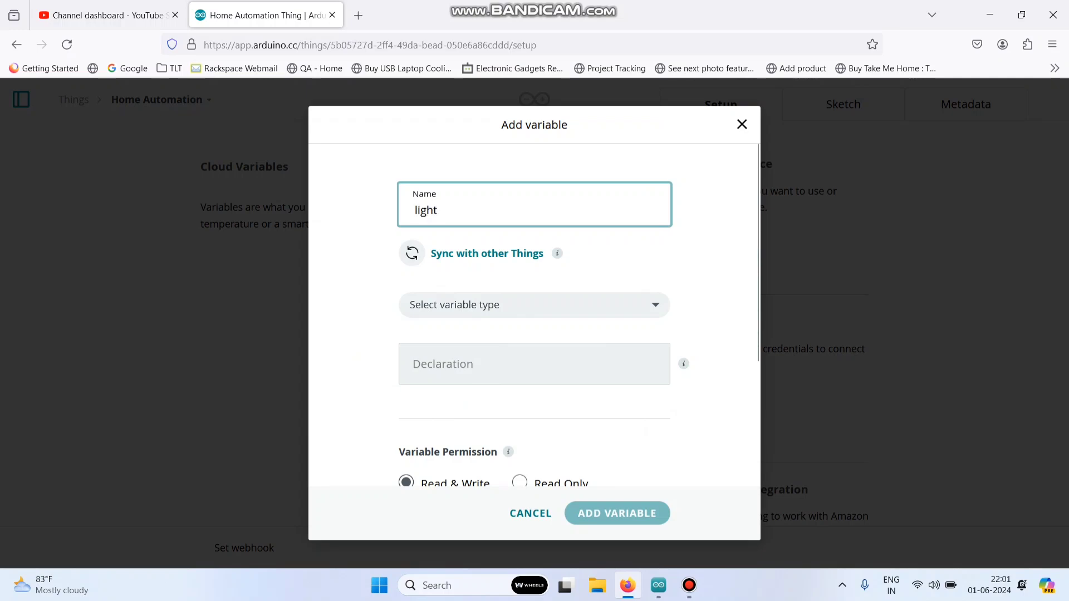
pyautogui.click(534, 304)
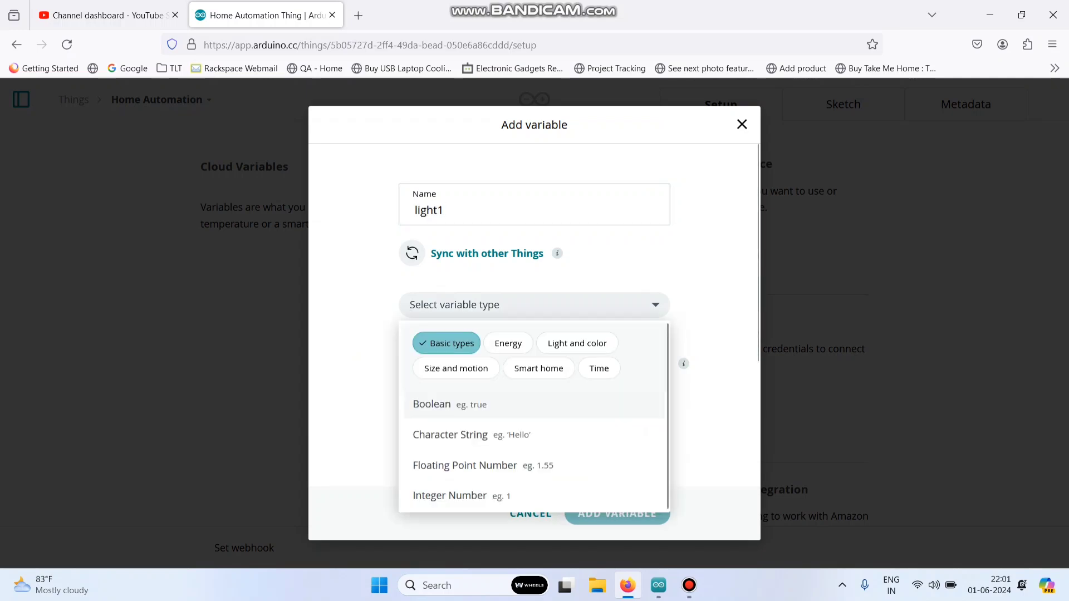
pyautogui.click(538, 368)
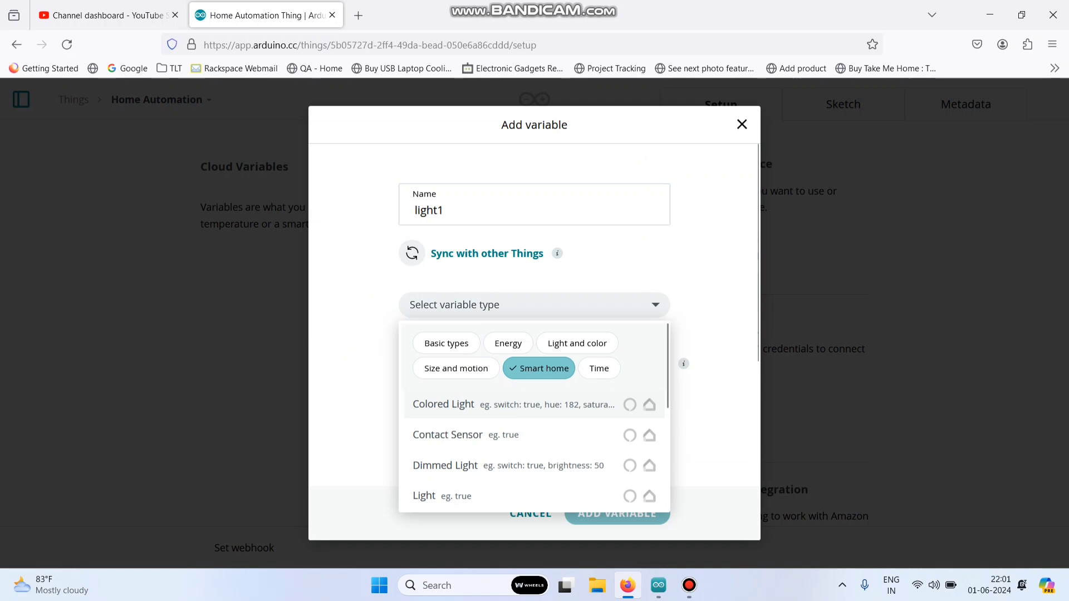
pyautogui.write('SW')
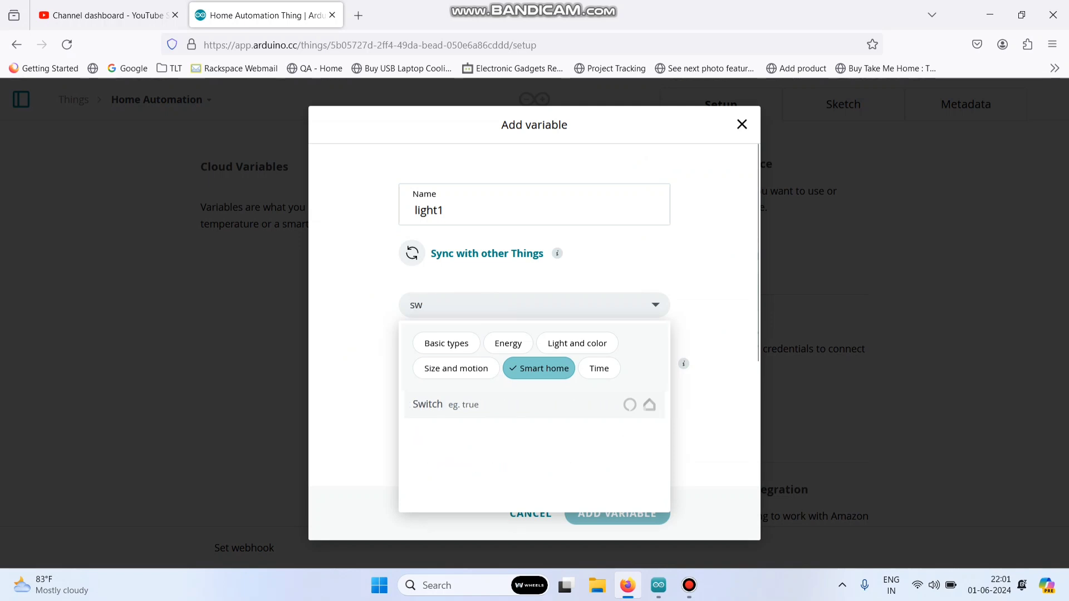
pyautogui.click(427, 403)
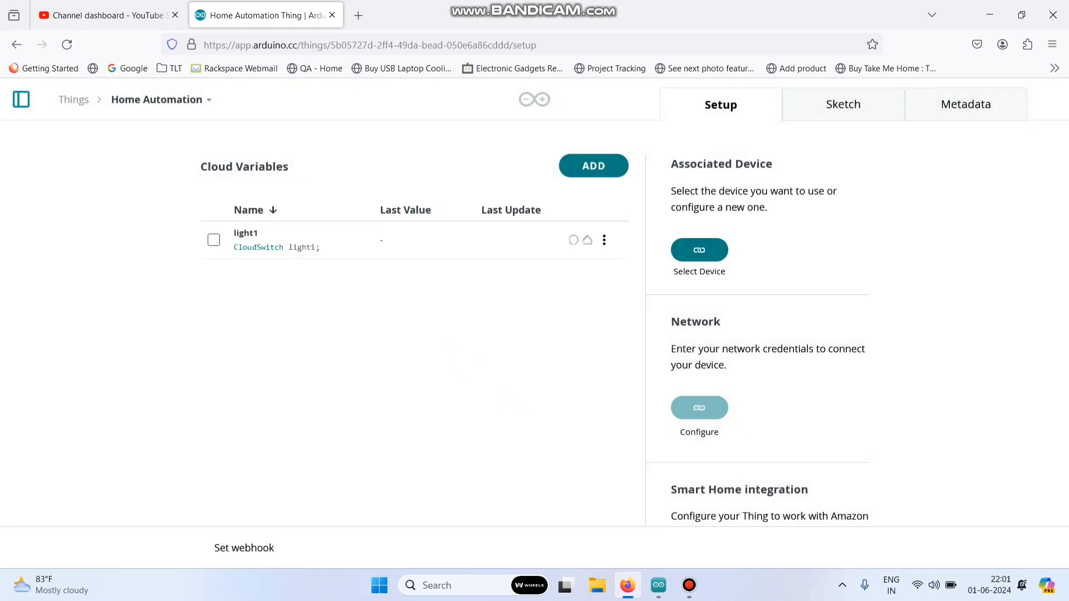
# Add the remaining Switch variables light2 through light4
pyautogui.click(592, 164)
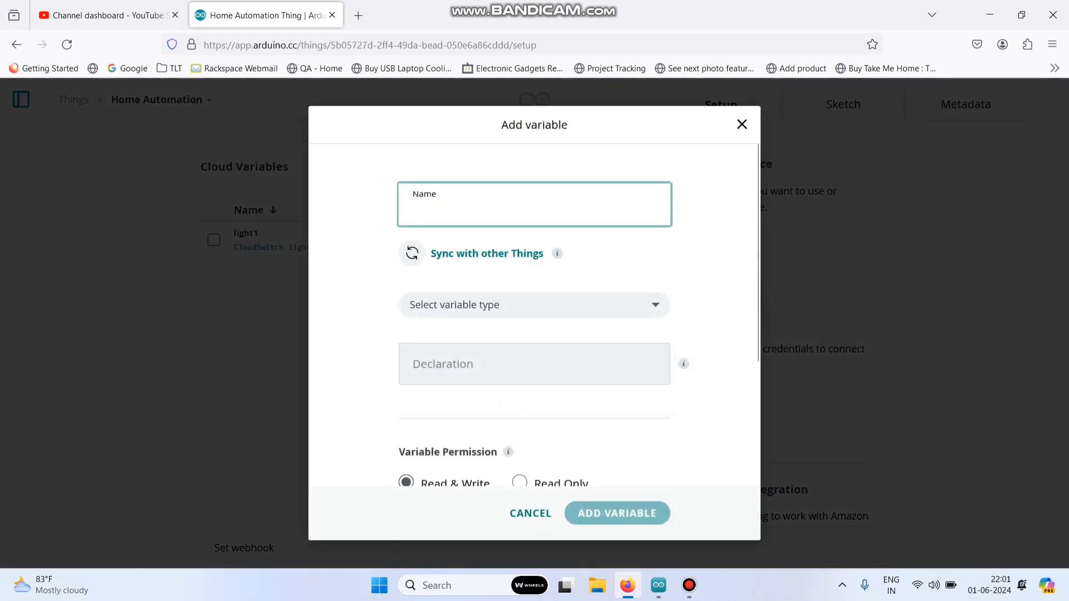
pyautogui.write('light2')
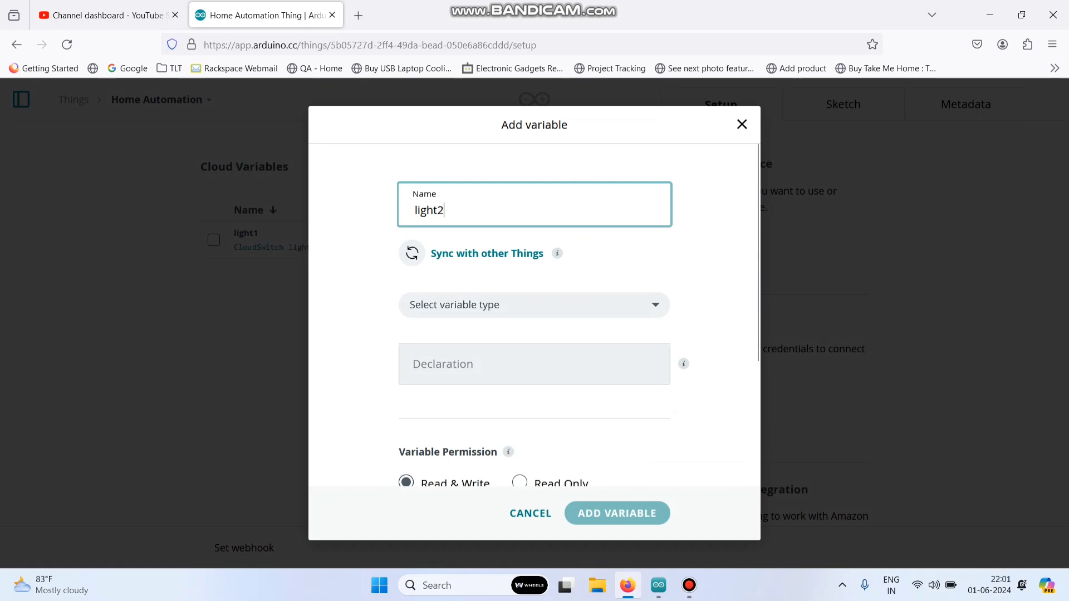
pyautogui.click(534, 305)
pyautogui.write('sw')
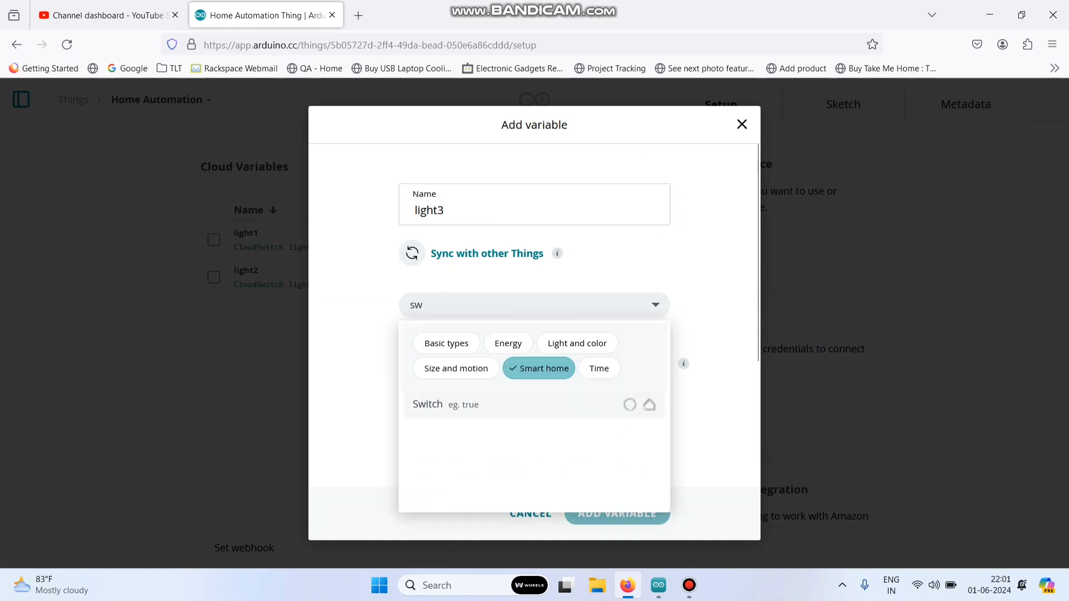
pyautogui.click(616, 513)
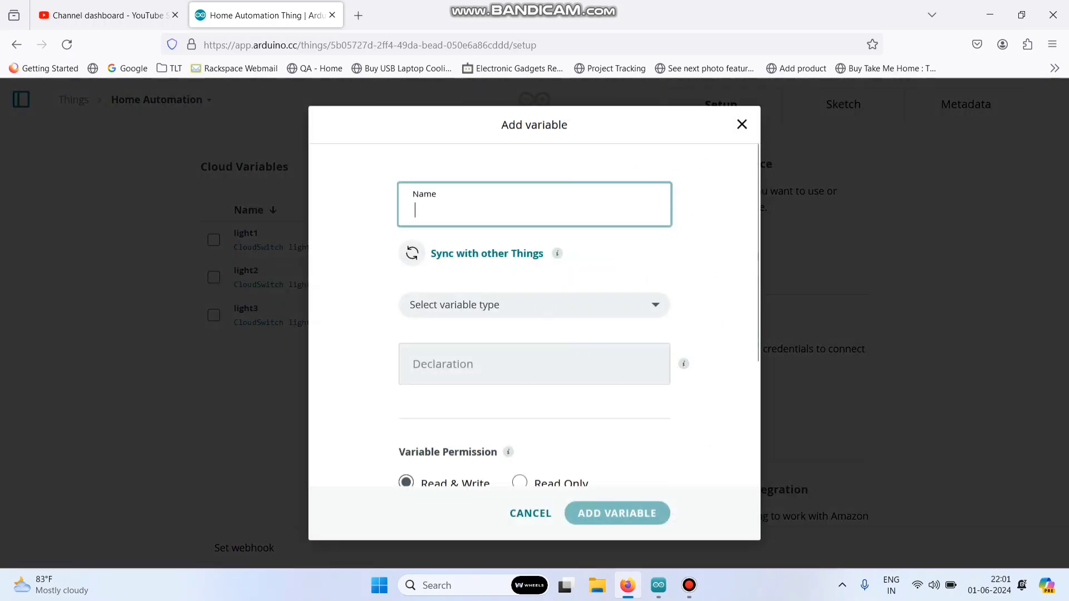
pyautogui.click(534, 305)
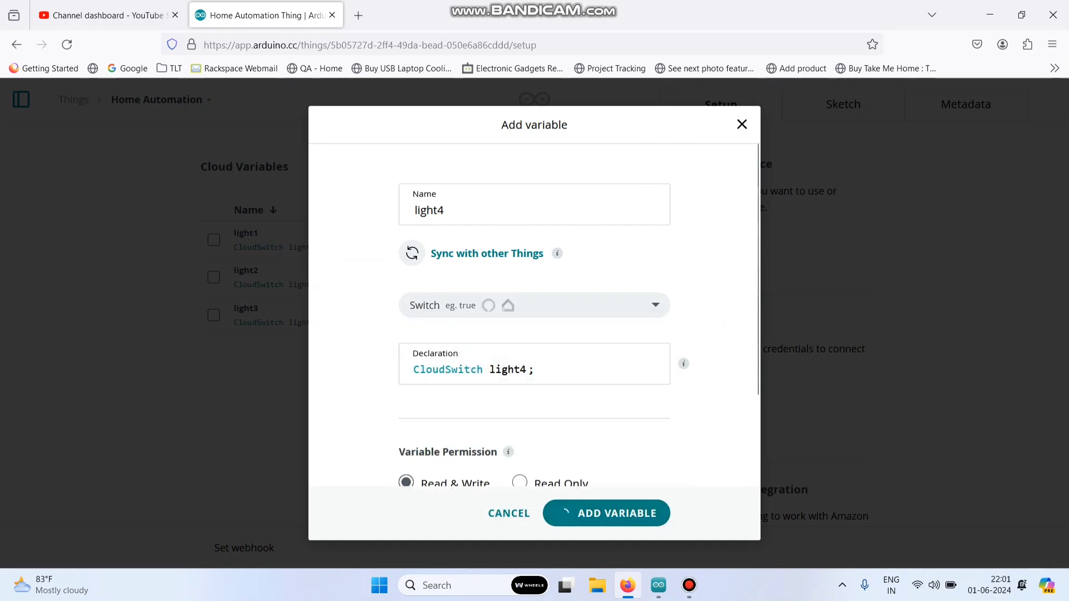
pyautogui.click(604, 512)
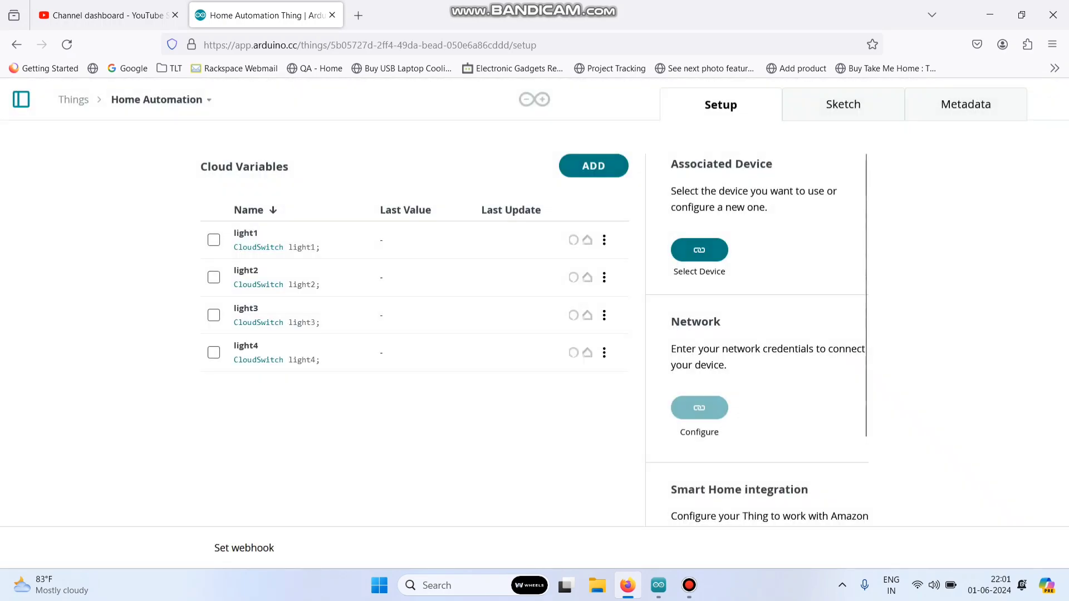
# Set up a new ESP8266 NodeMCU 1.0 (ESP-12E Module) device named TechTrends
pyautogui.click(698, 250)
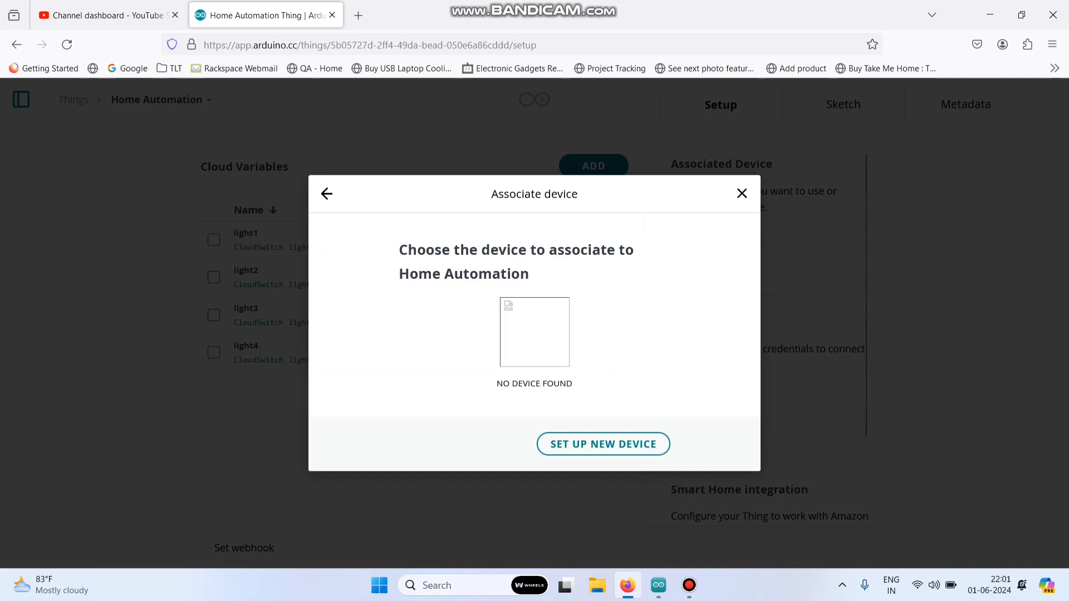
pyautogui.click(603, 444)
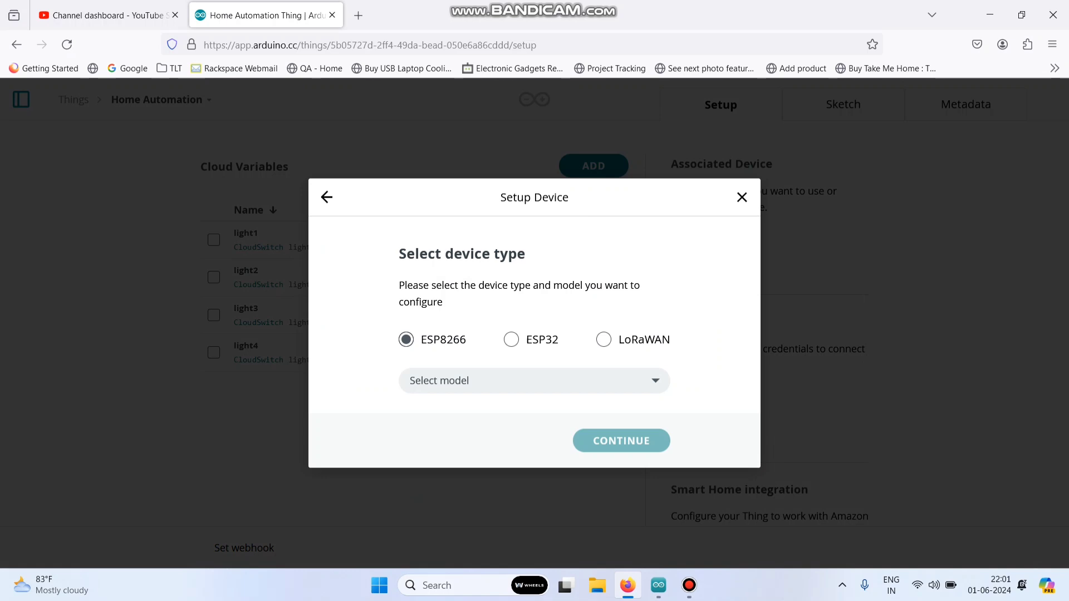
pyautogui.click(534, 380)
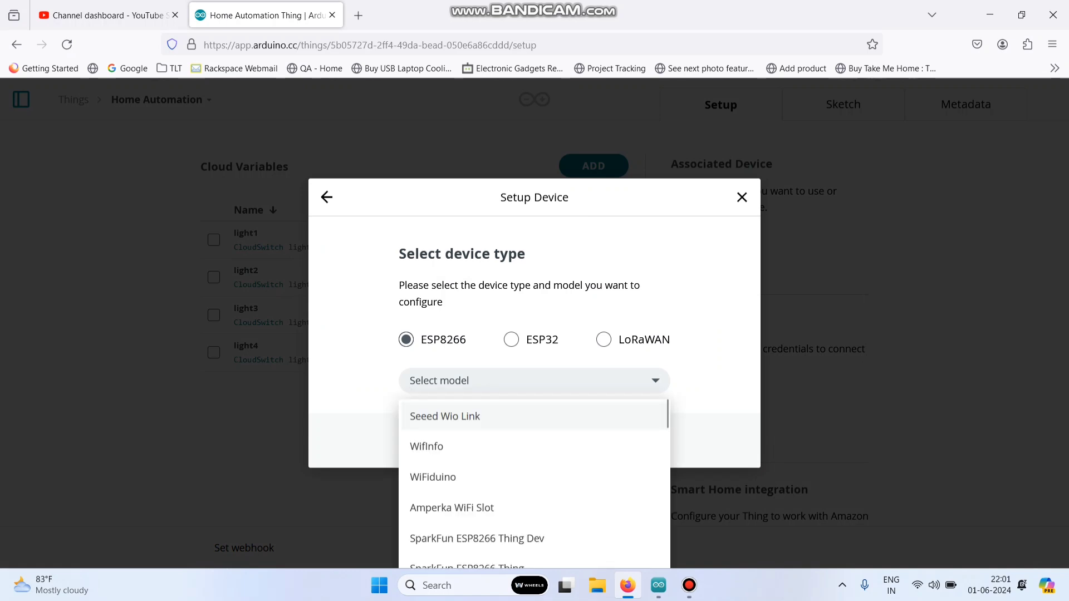
pyautogui.write('node')
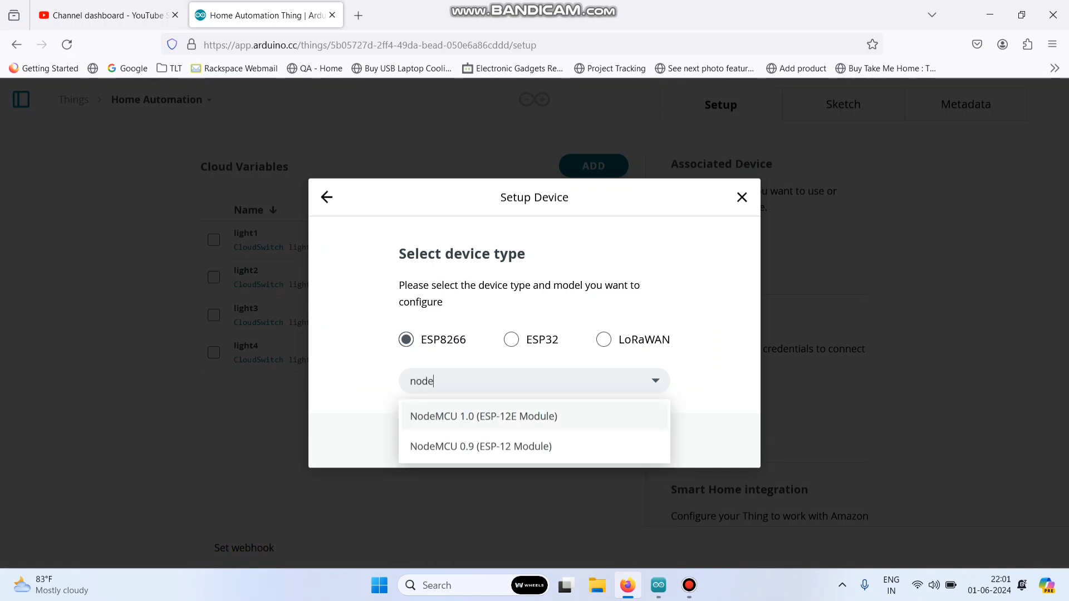
pyautogui.click(483, 416)
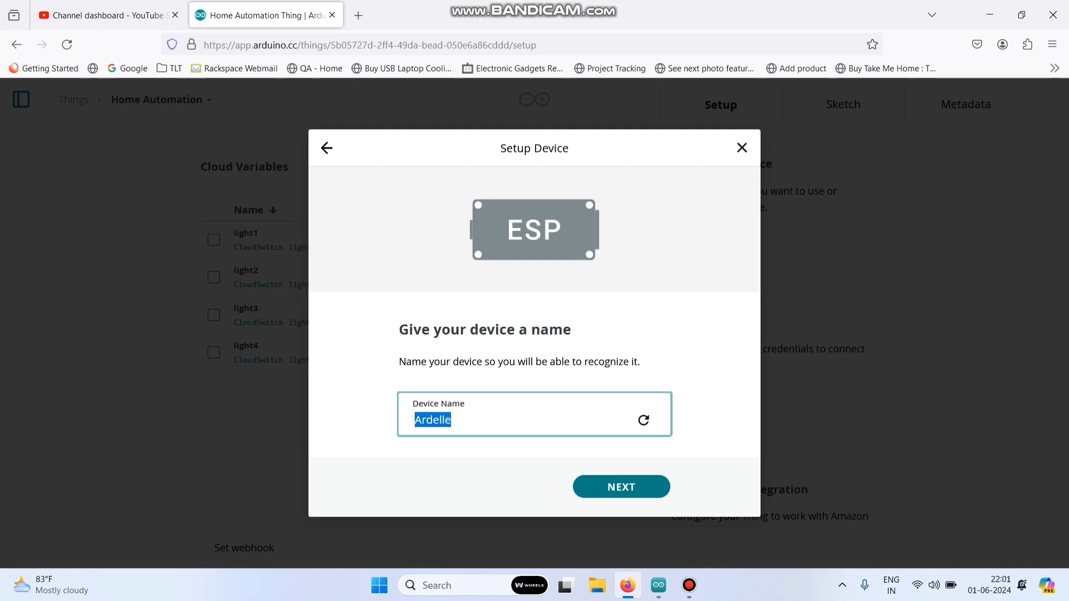
pyautogui.write('TechTre')
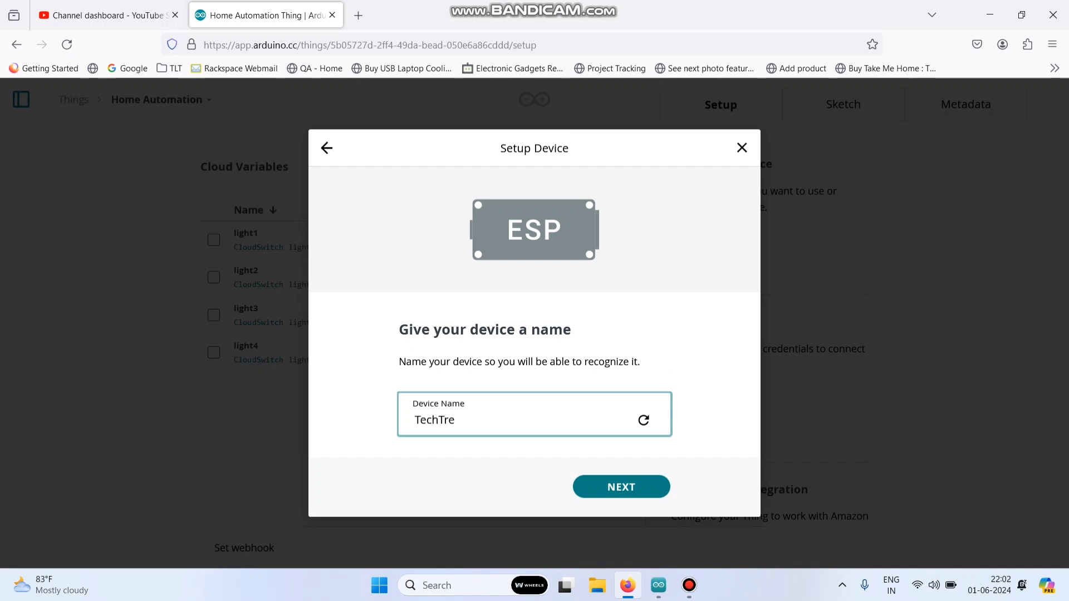
pyautogui.click(620, 487)
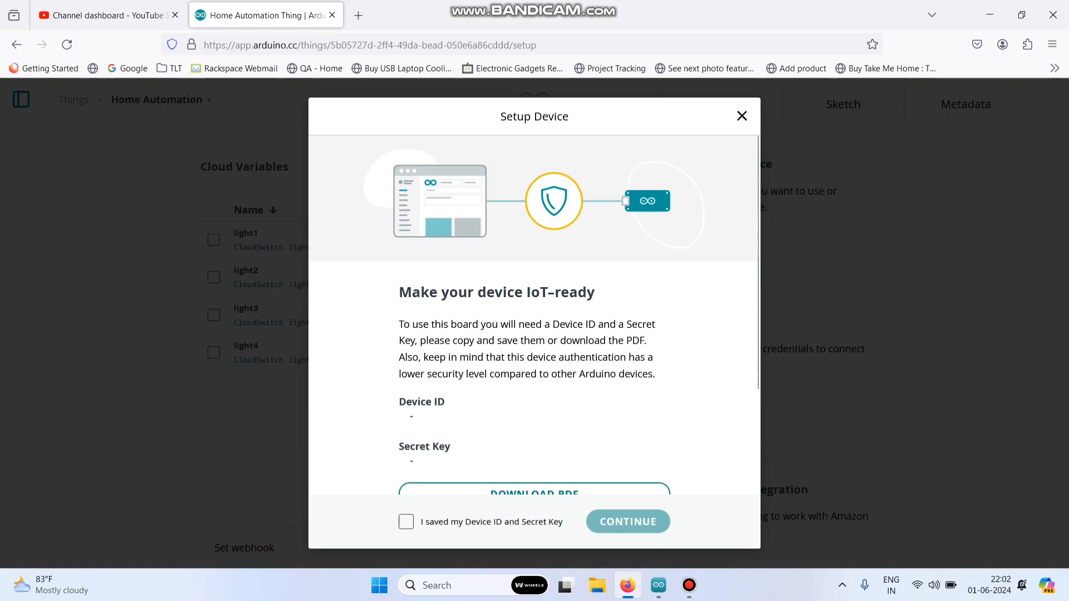
# Copy the device secret key, confirm it is saved, and finish associating TechTrends
pyautogui.scroll(-3)
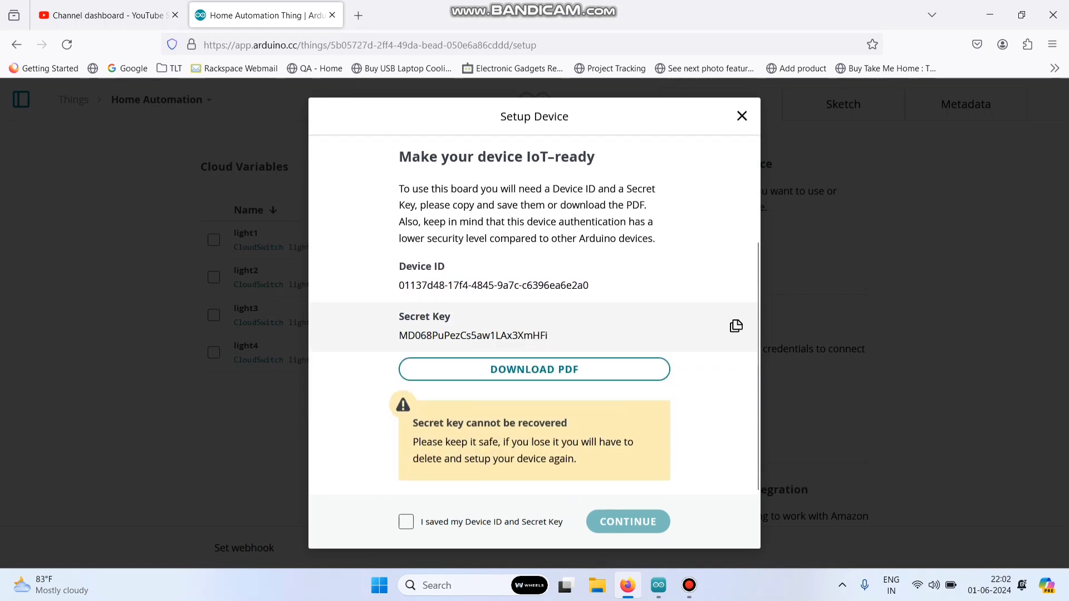
pyautogui.click(736, 326)
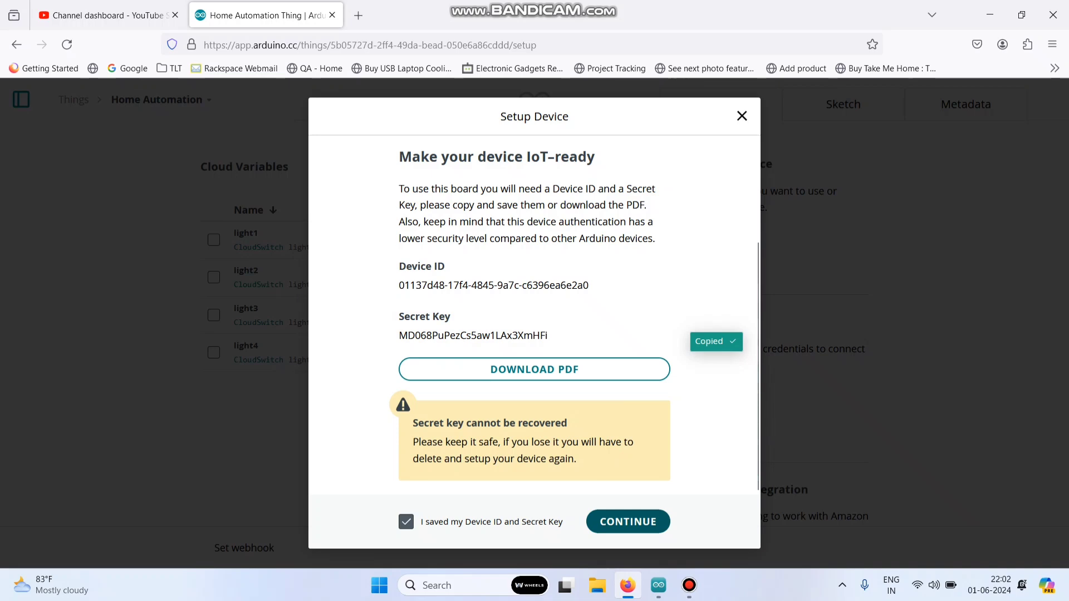
pyautogui.click(628, 522)
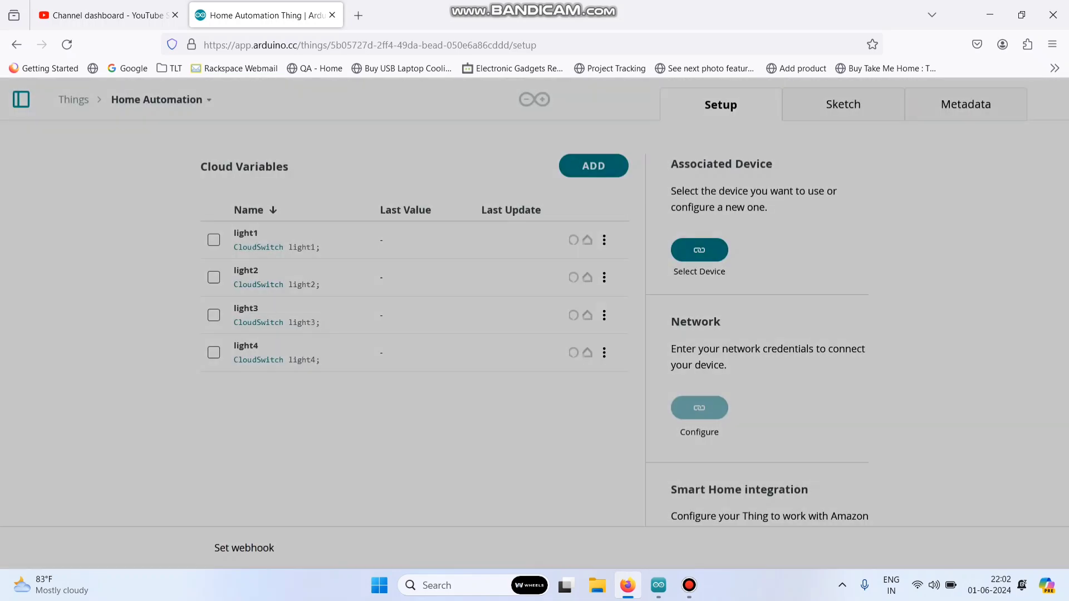
pyautogui.click(698, 250)
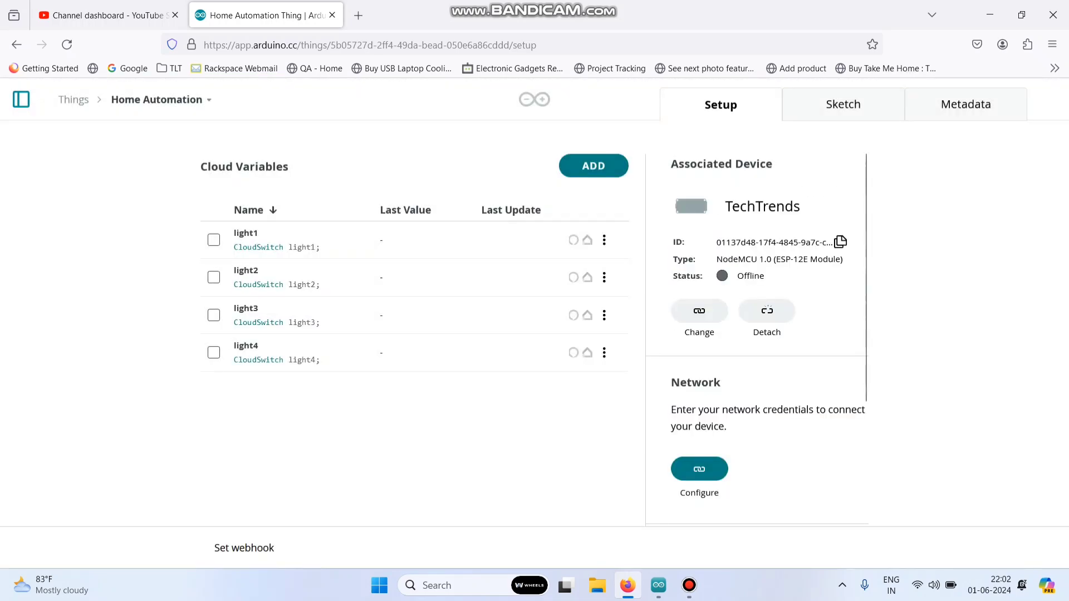
# Enter the Wi-Fi name, password and pasted secret key under Network and save them
pyautogui.scroll(-3)
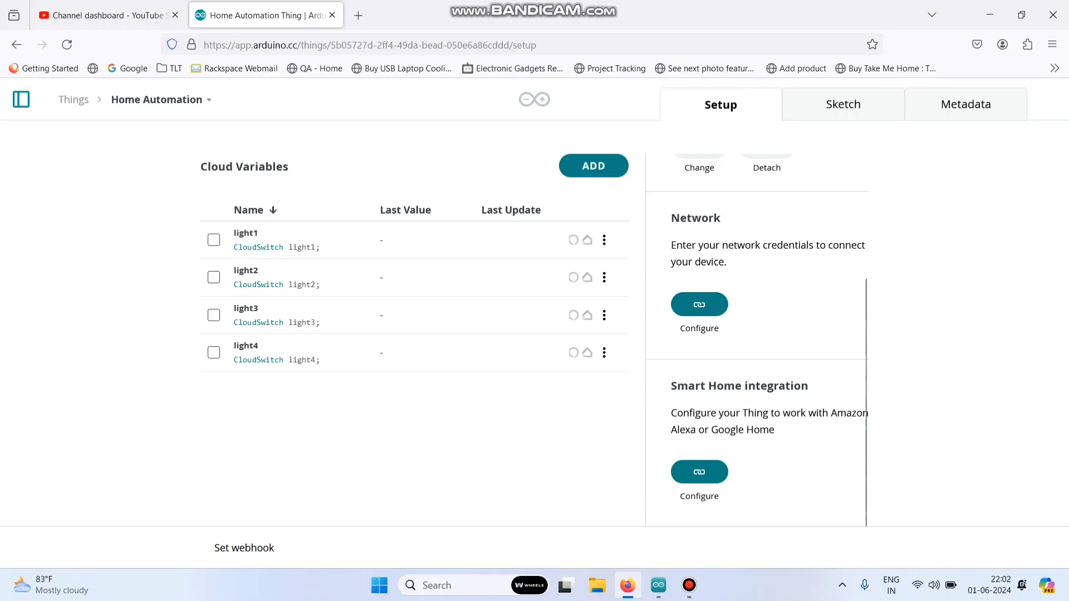
pyautogui.click(699, 304)
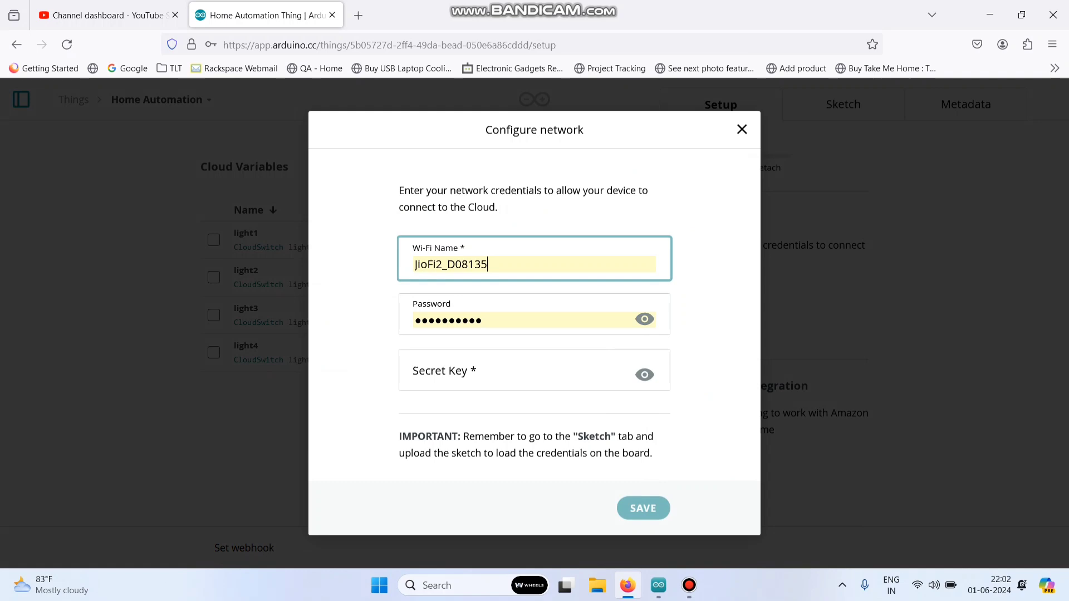
pyautogui.click(532, 371)
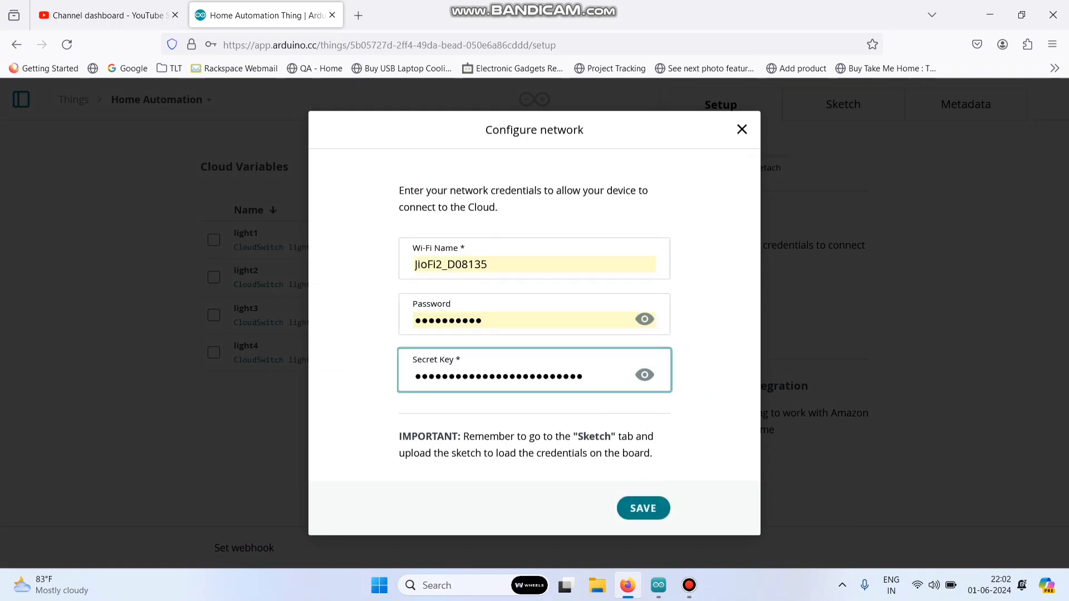
pyautogui.click(642, 508)
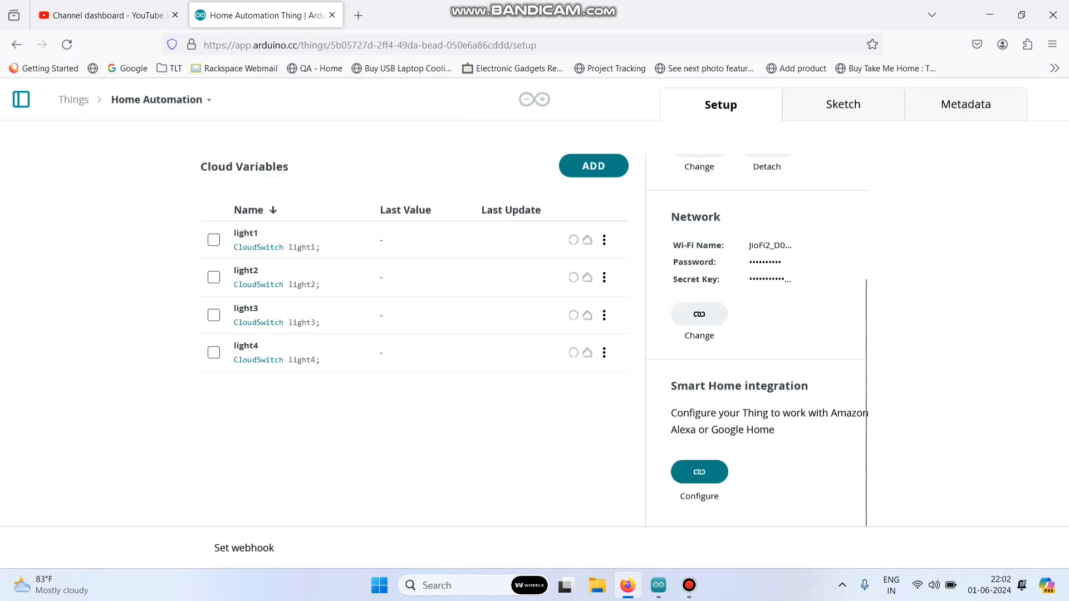
pyautogui.click(699, 472)
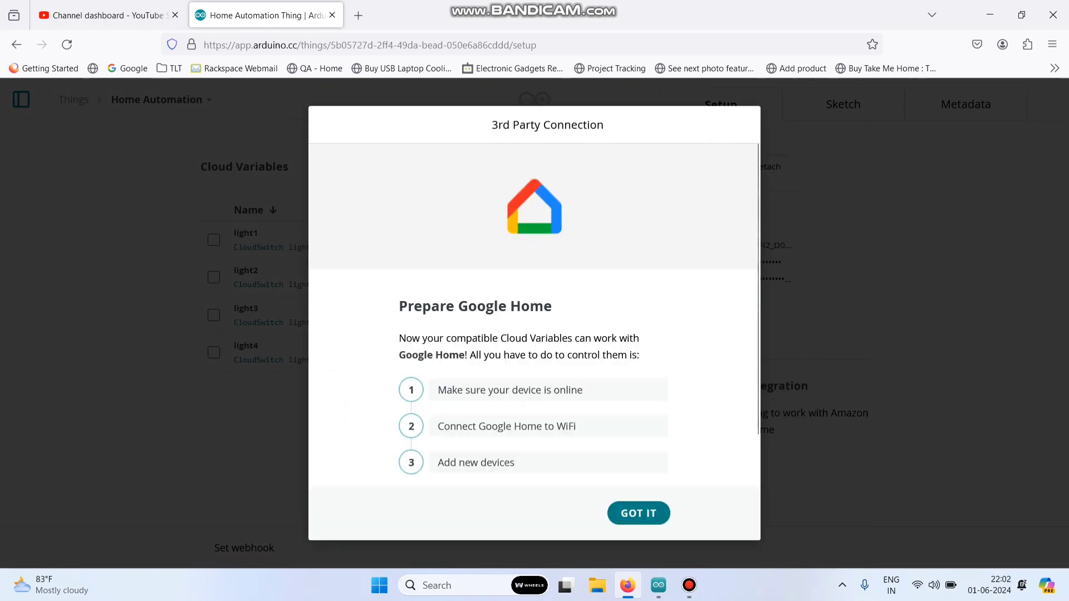
# Choose Google Home as the smart home integration and acknowledge its preparation steps
pyautogui.click(638, 513)
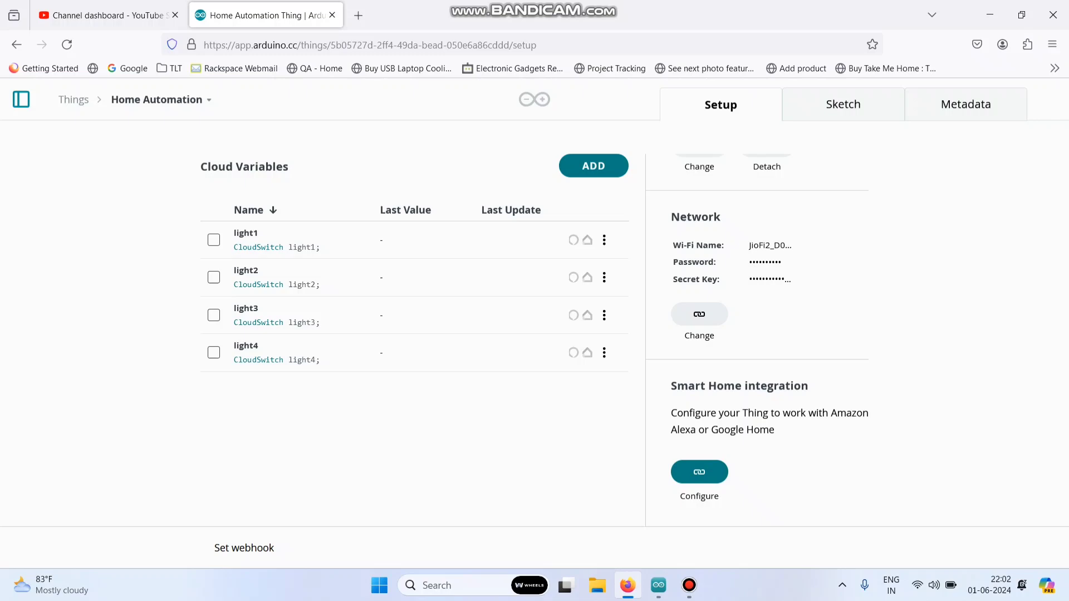
pyautogui.click(699, 472)
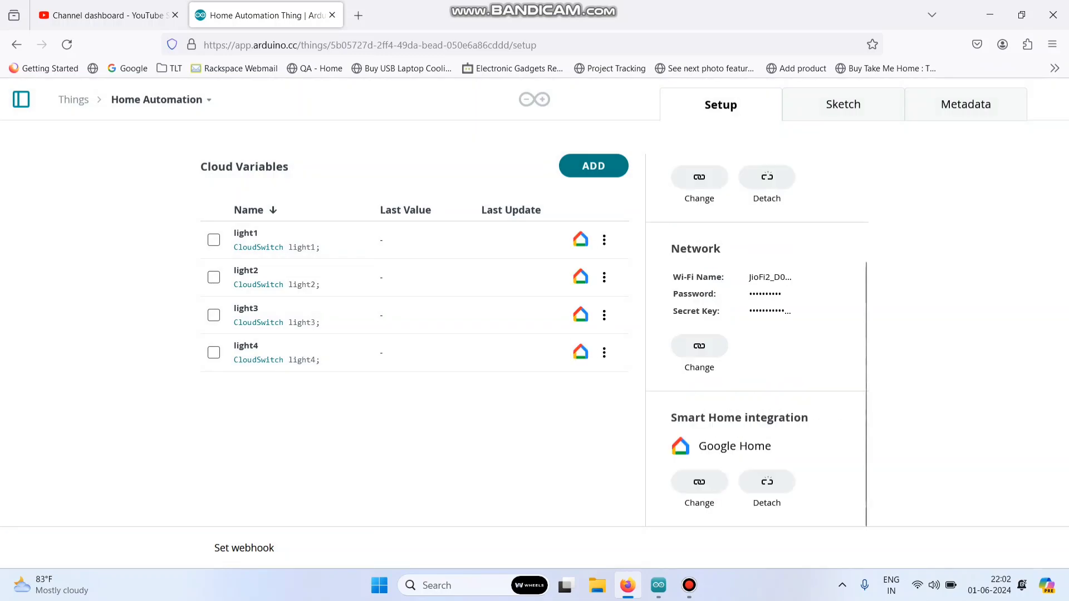
pyautogui.click(22, 99)
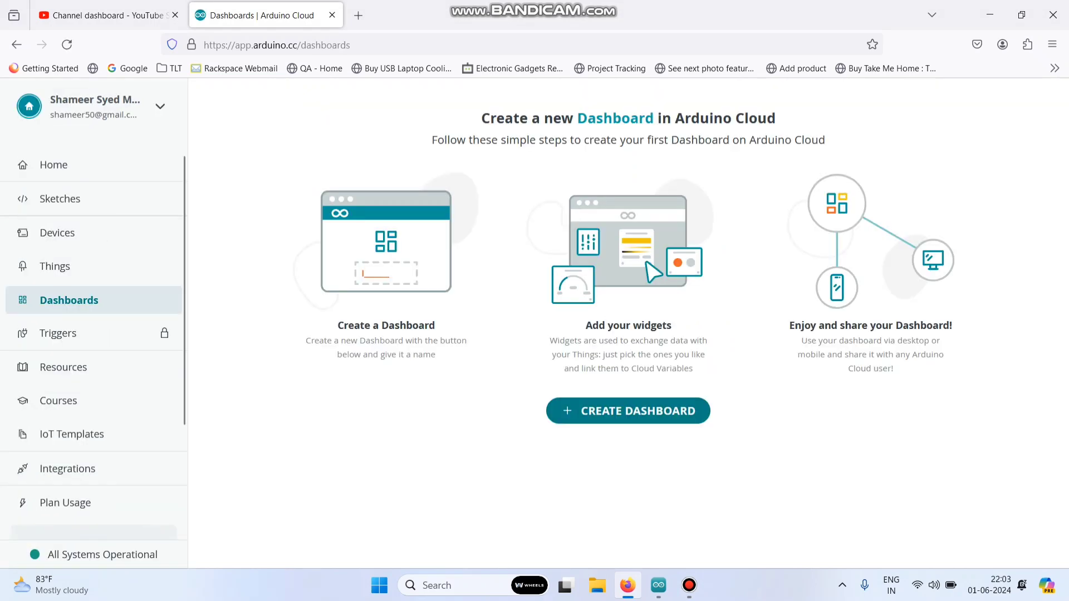
# Create a new dashboard and name it 'Home Automation'
pyautogui.click(627, 411)
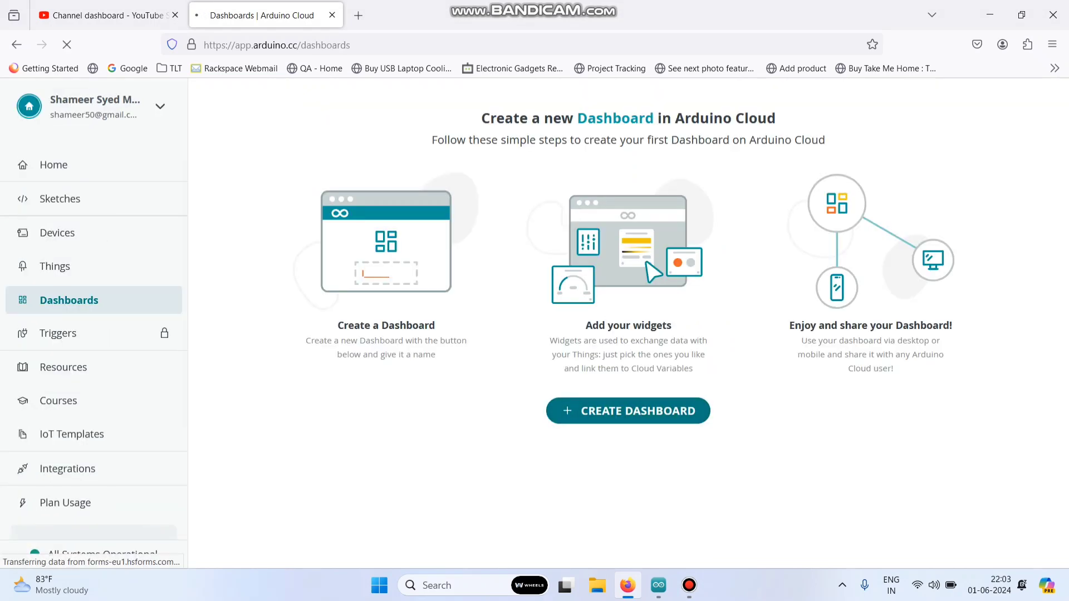
pyautogui.click(628, 411)
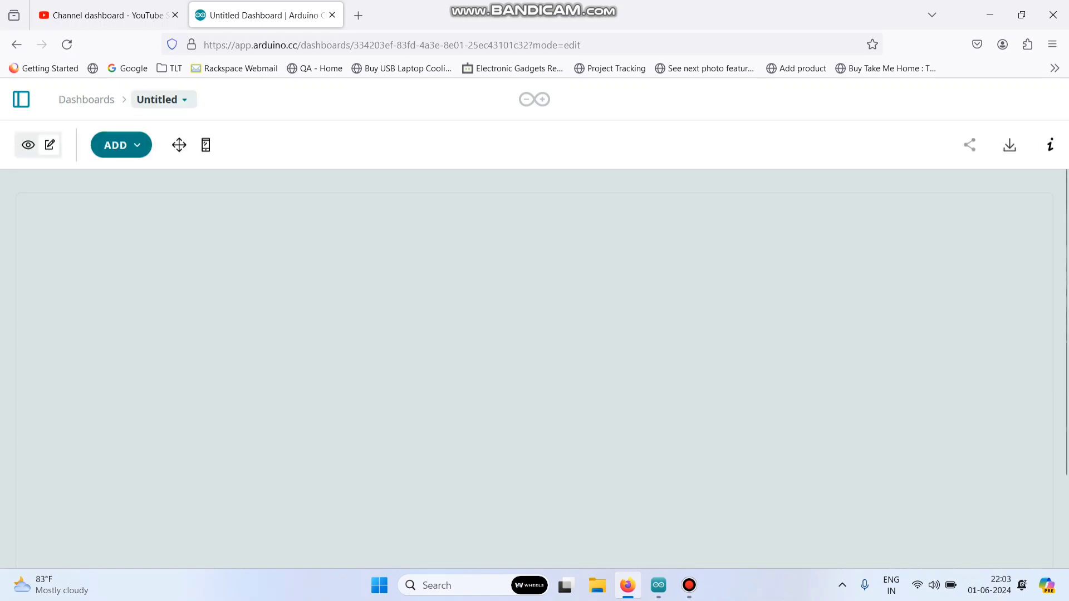
pyautogui.click(161, 100)
pyautogui.write('Ho')
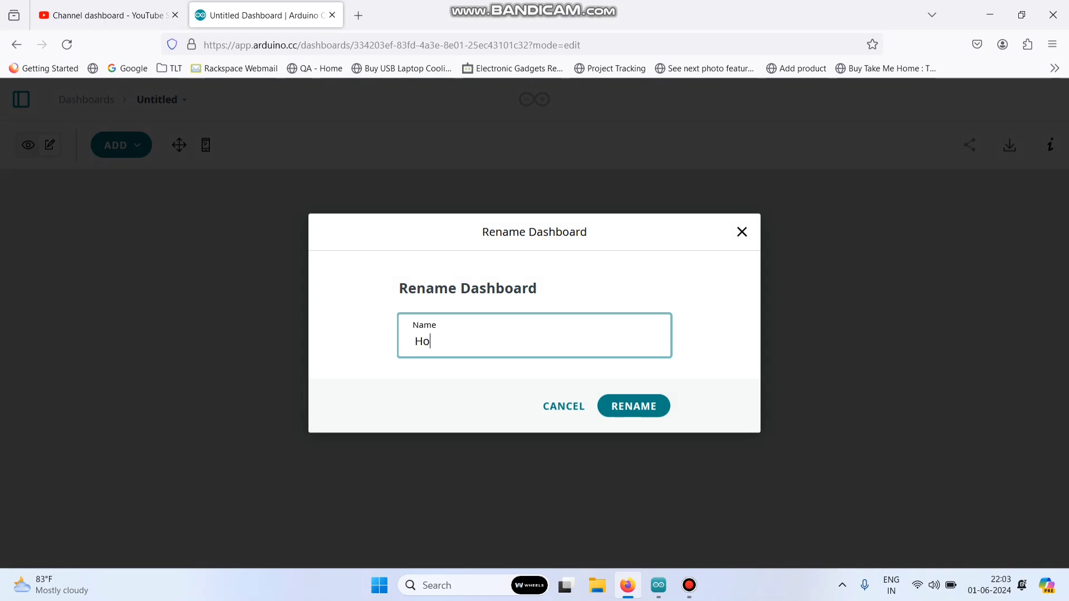
pyautogui.write('me Automatio')
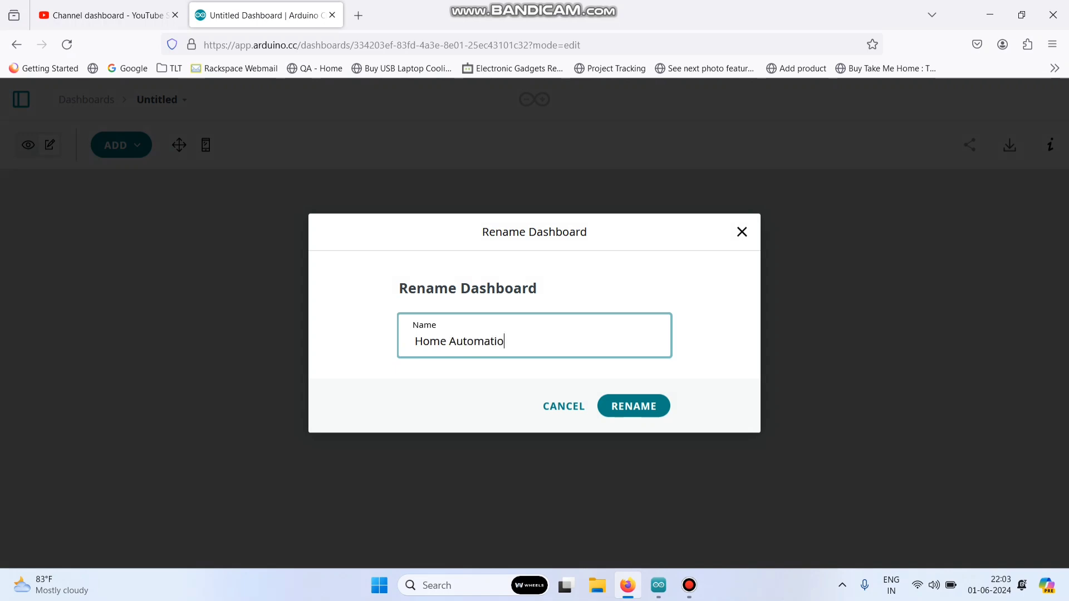
pyautogui.click(632, 406)
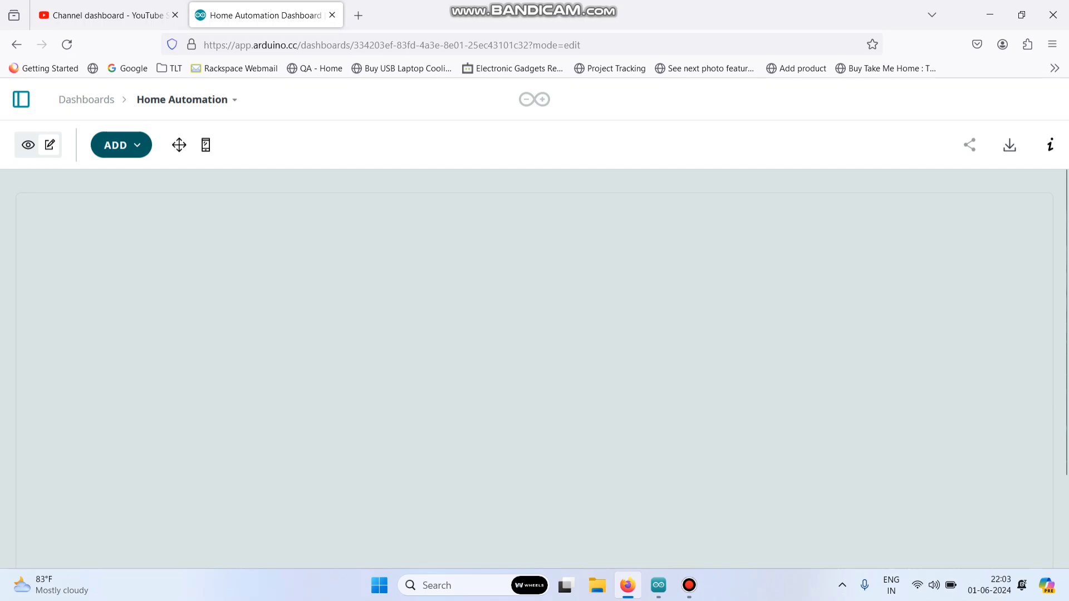
pyautogui.click(121, 145)
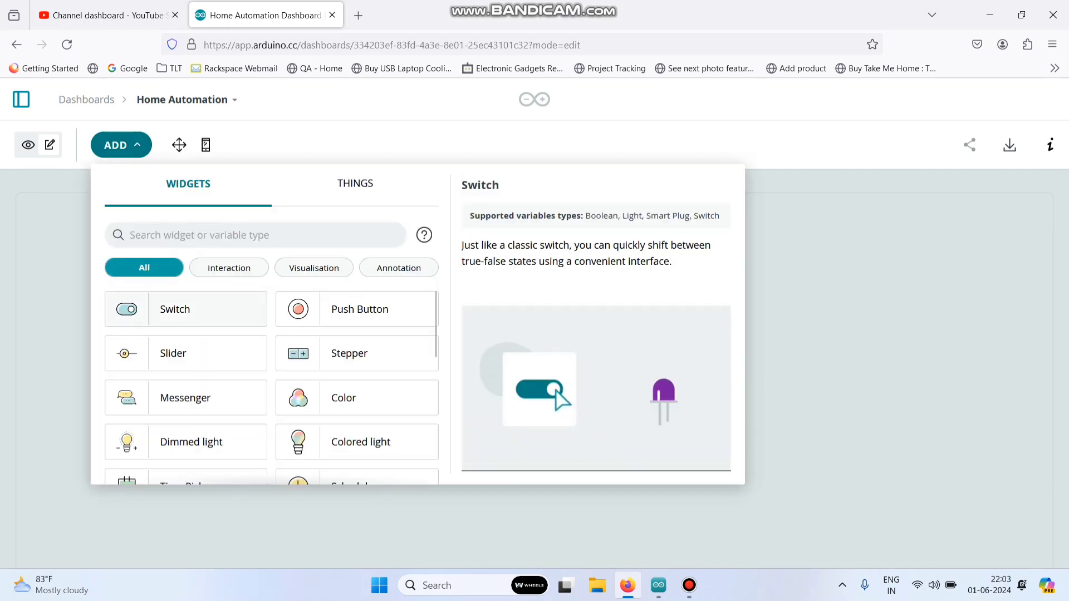
# Add Switch widget Switch1 and link it to Home Automation's light1 variable
pyautogui.click(174, 309)
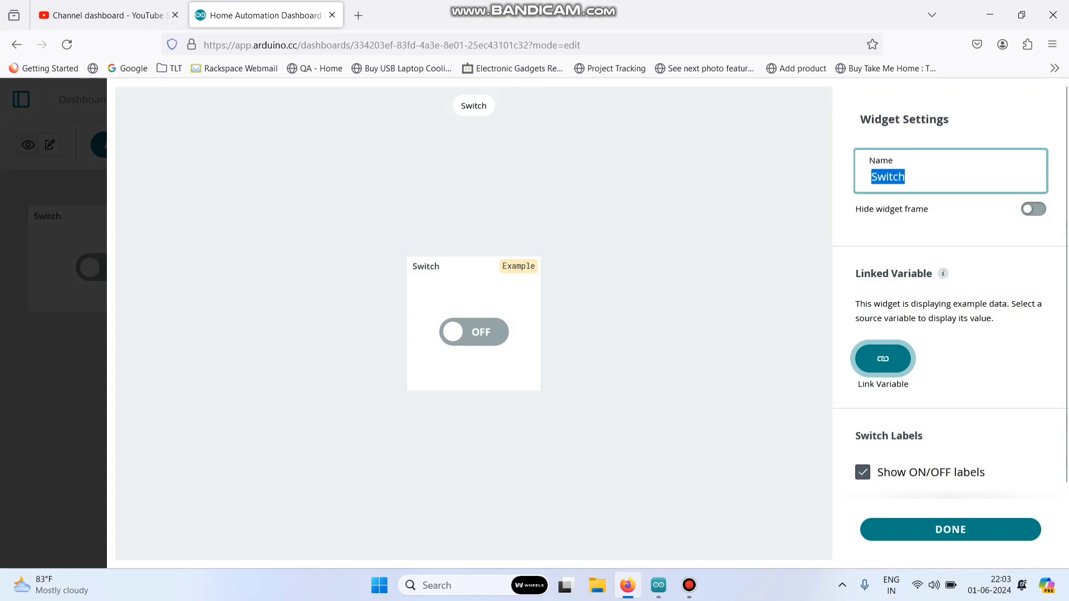
pyautogui.write('1')
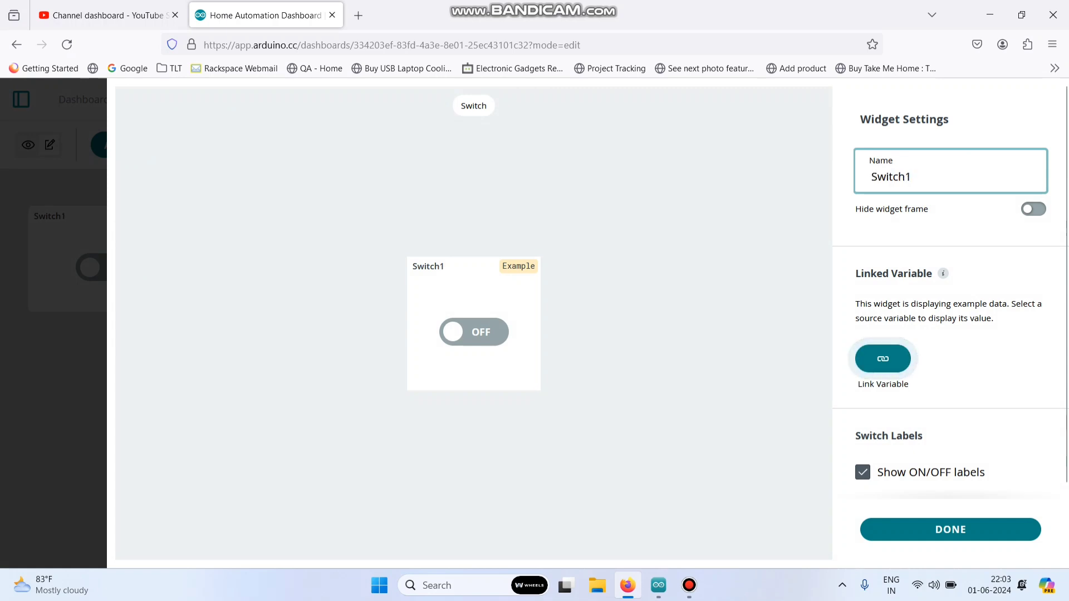
pyautogui.click(882, 359)
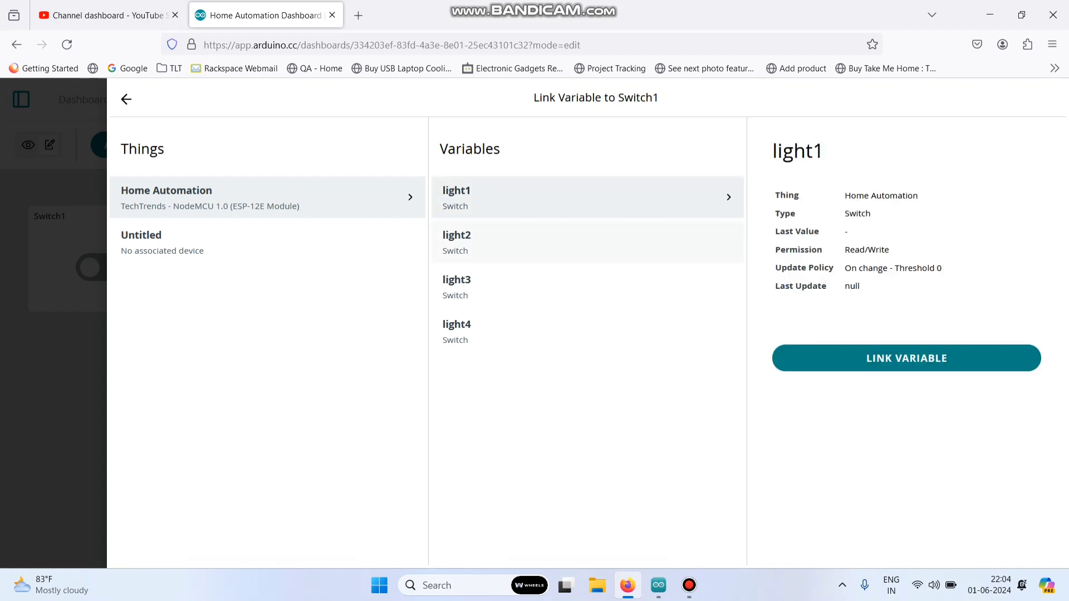
pyautogui.click(905, 358)
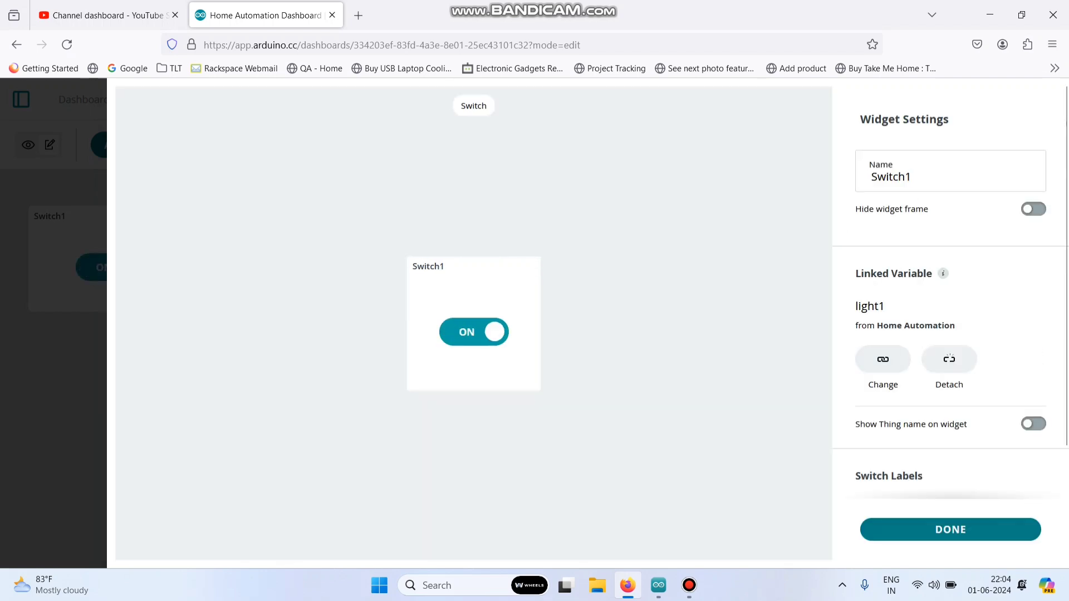
pyautogui.click(950, 529)
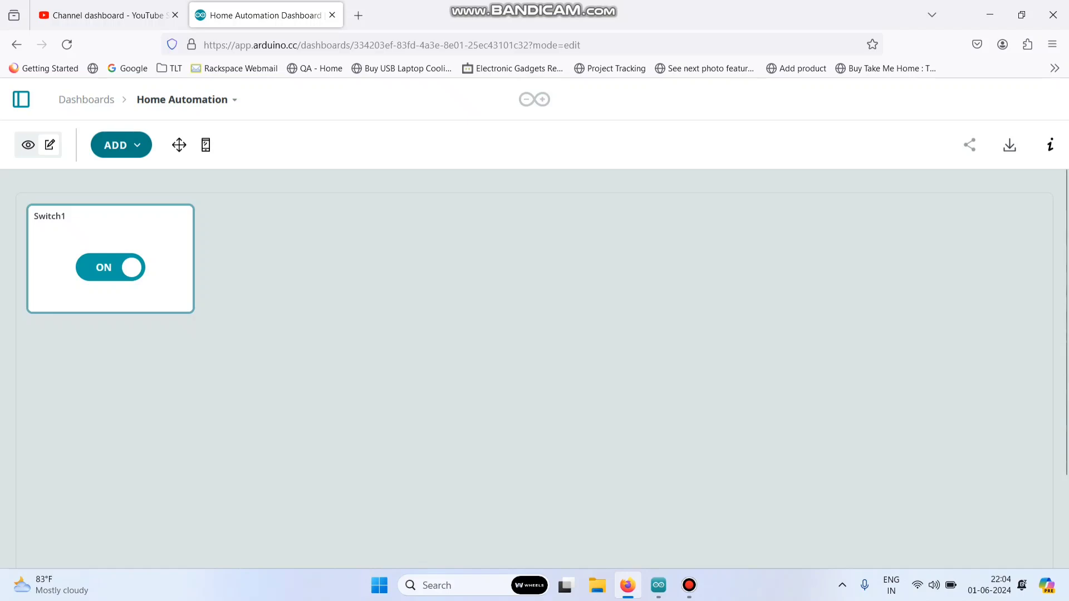
pyautogui.click(121, 145)
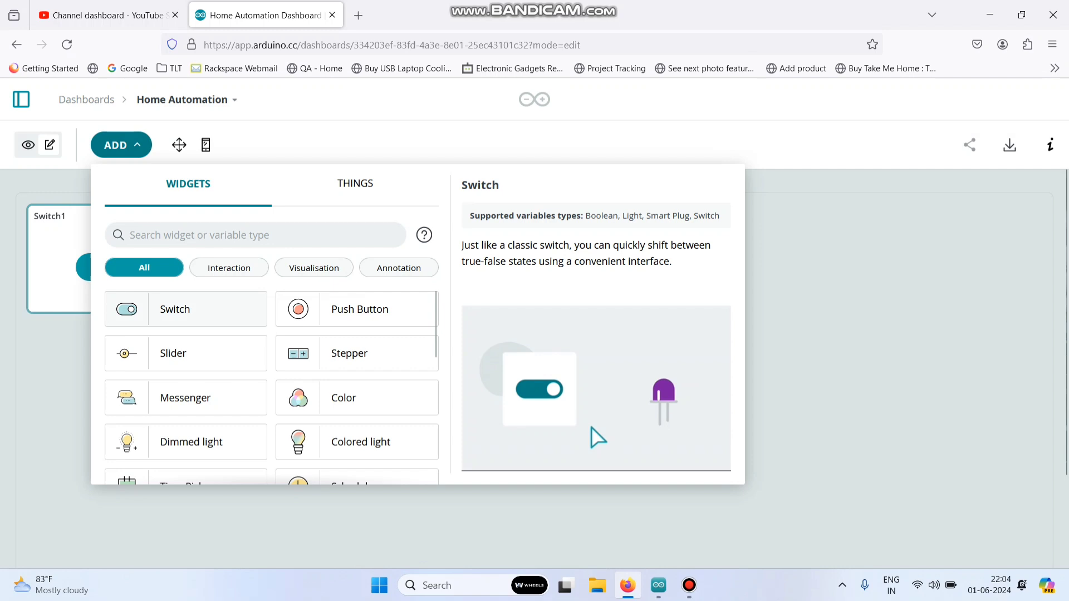
# Add a Switch2 widget linked to the light2 variable
pyautogui.click(174, 309)
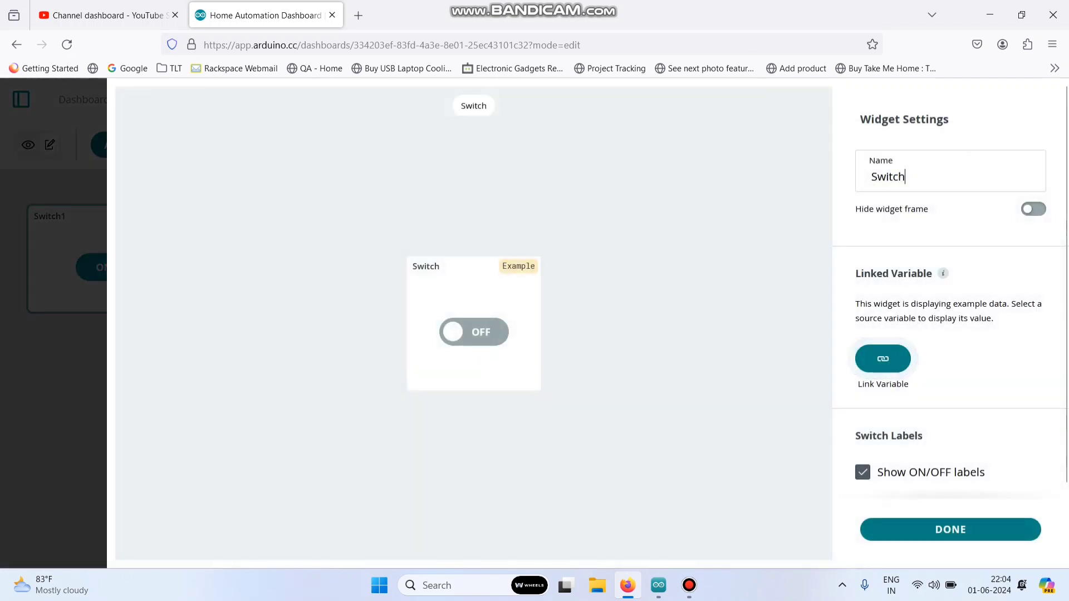
pyautogui.write('2')
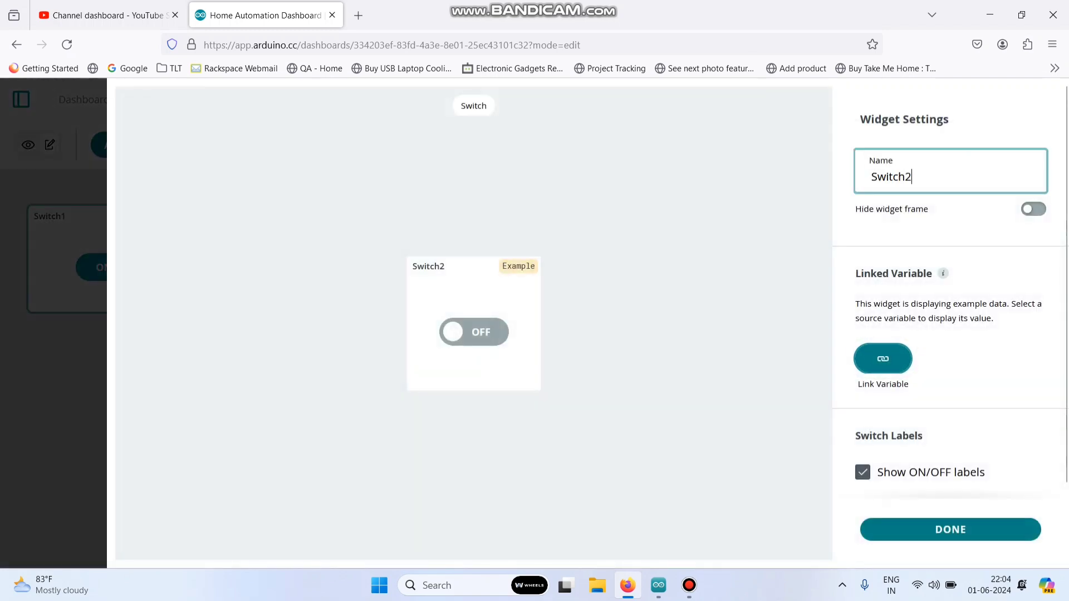
pyautogui.click(882, 359)
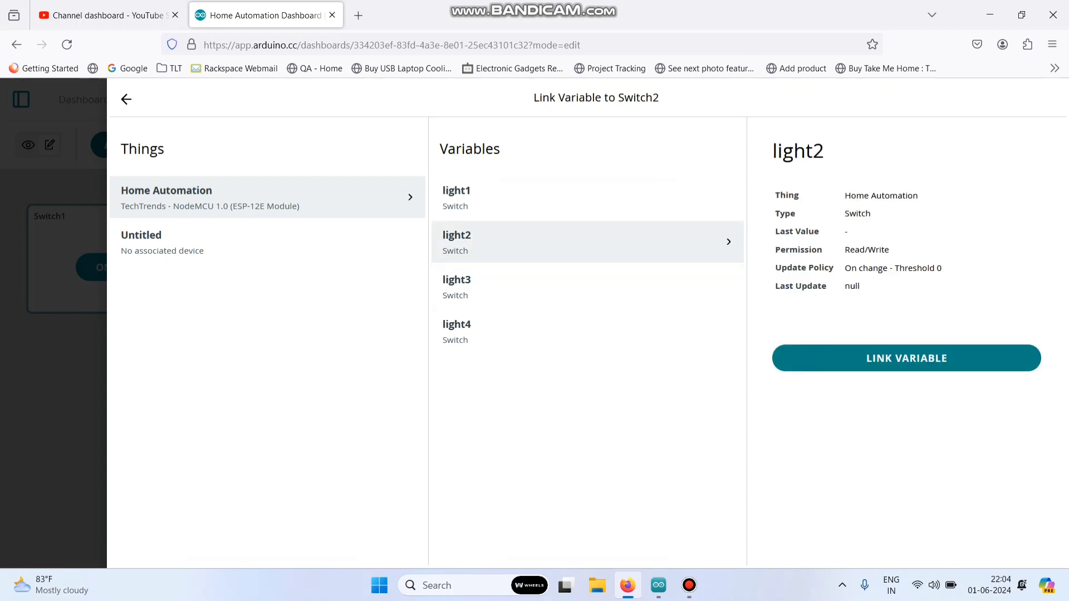
pyautogui.click(905, 358)
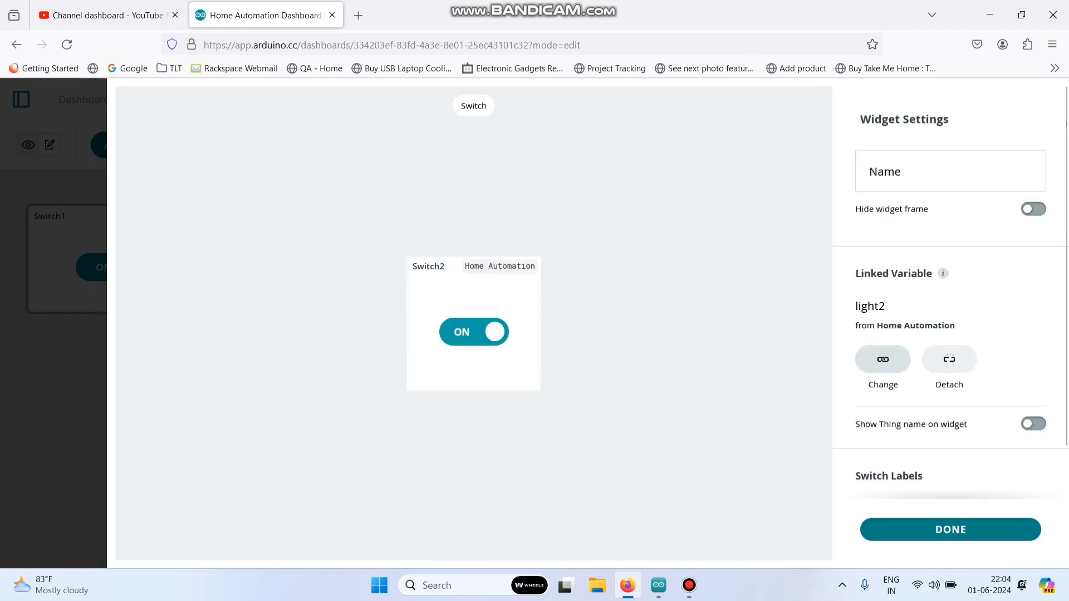
pyautogui.click(950, 529)
pyautogui.write('Switch3')
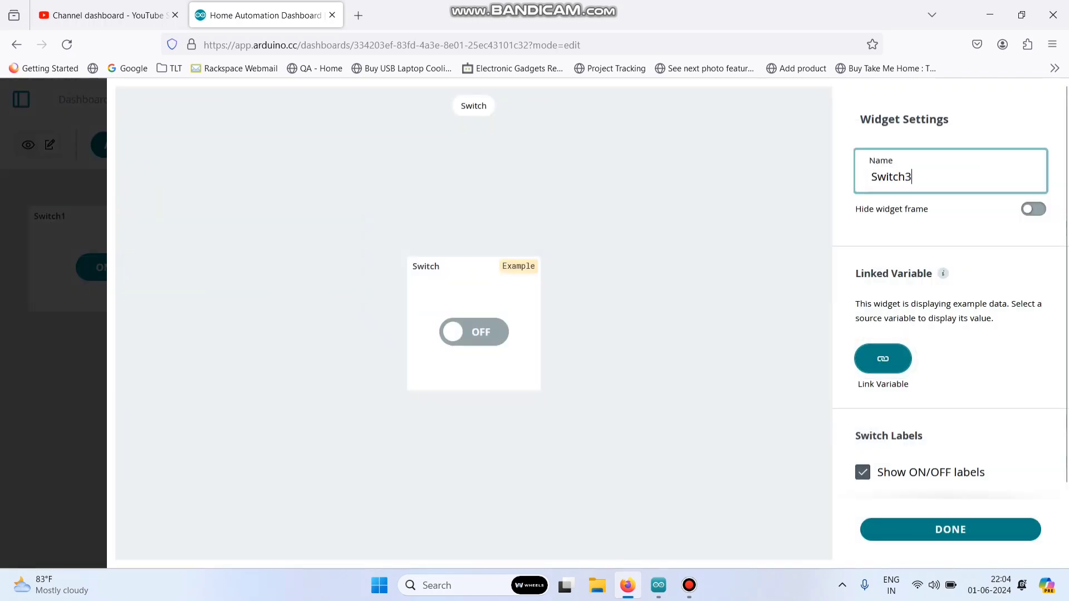
# Add the Switch3 and Switch4 widgets, then go to the Things list
pyautogui.click(882, 359)
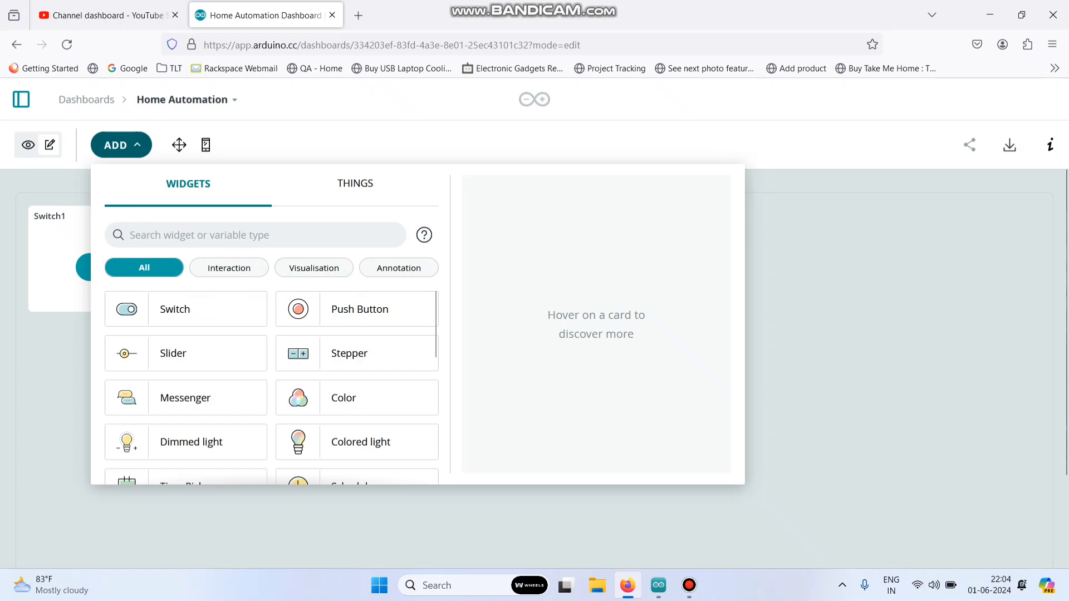
pyautogui.click(185, 309)
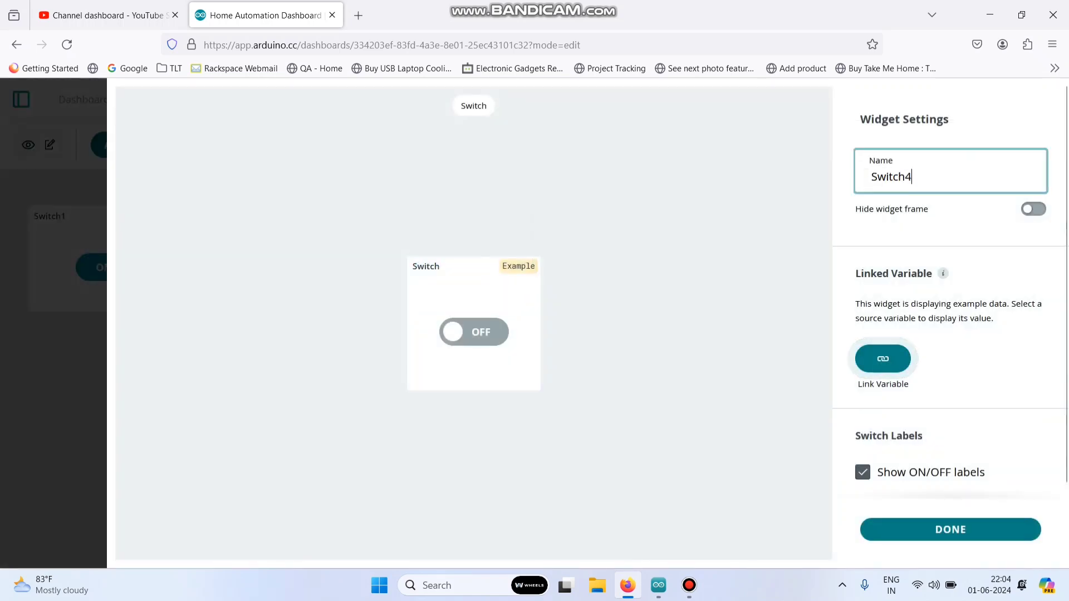
pyautogui.click(882, 358)
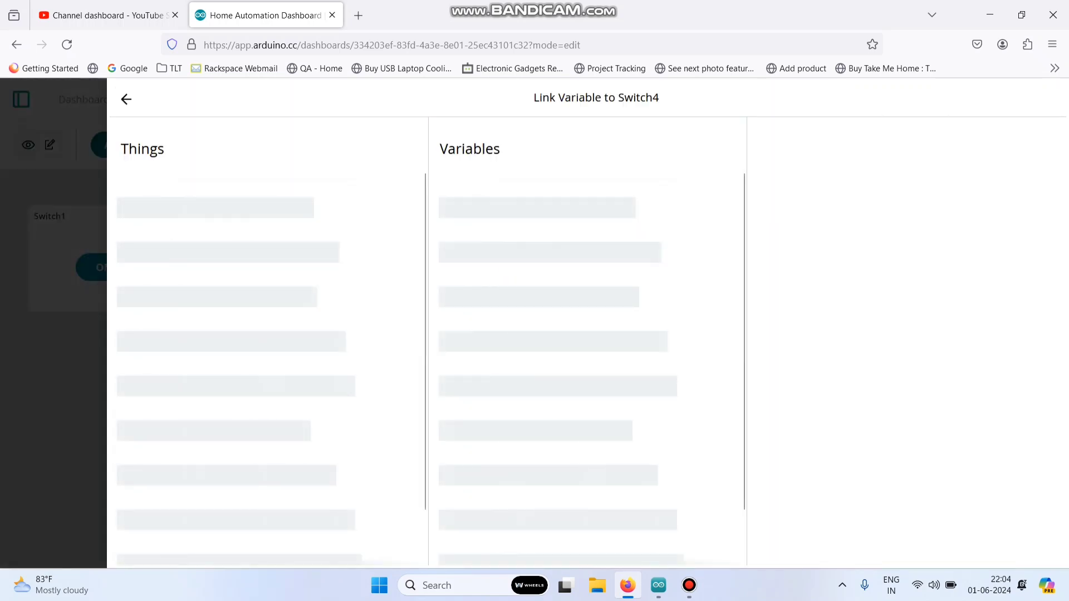
pyautogui.click(127, 99)
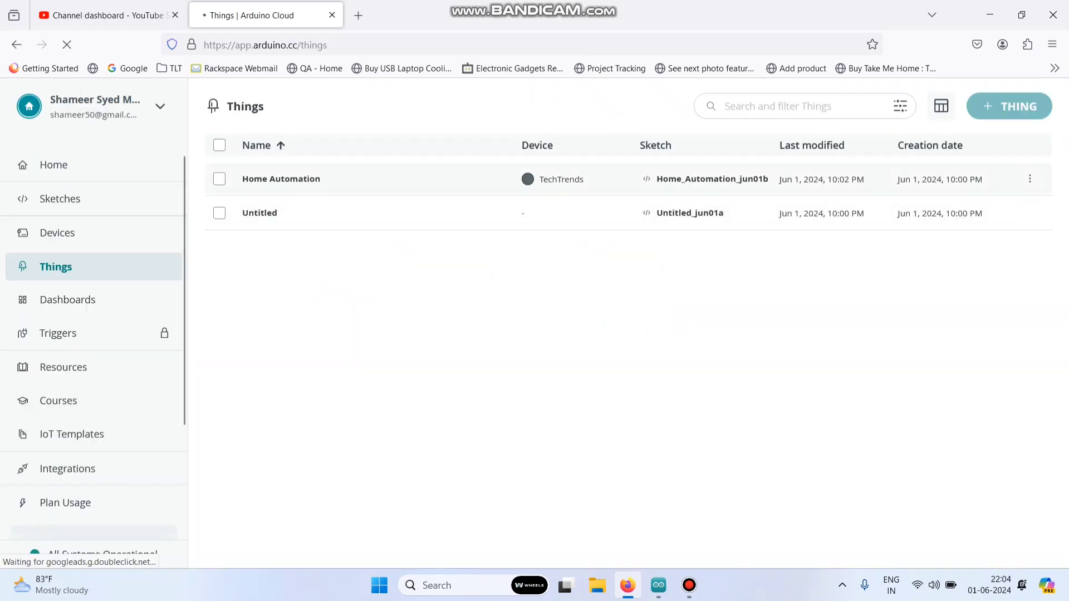
# Open the Home Automation thing's sketch and copy all code from the Arduino IDE sketch
pyautogui.click(280, 179)
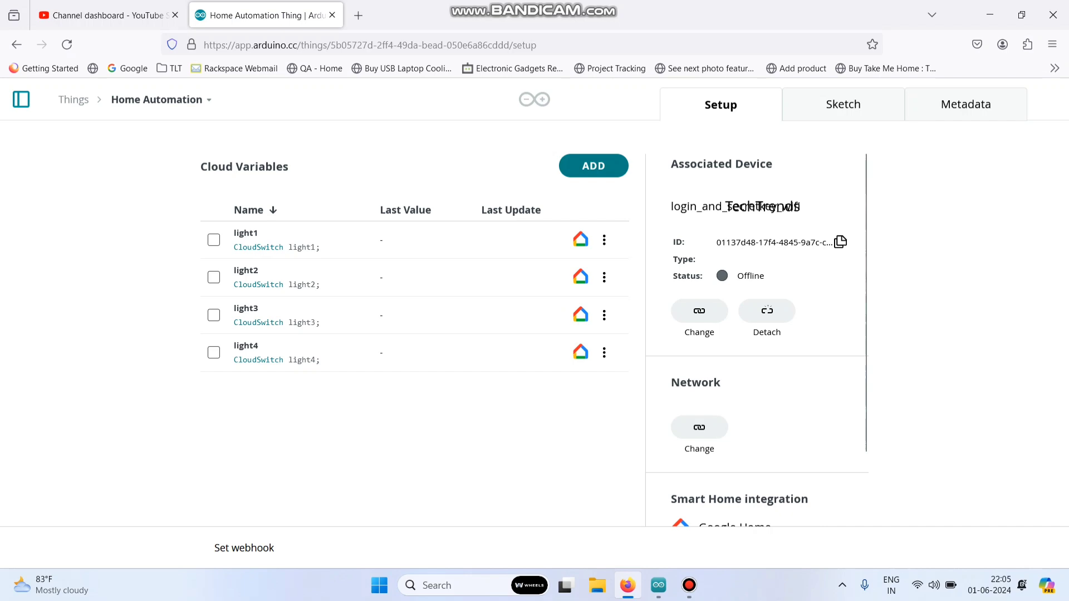
pyautogui.click(842, 105)
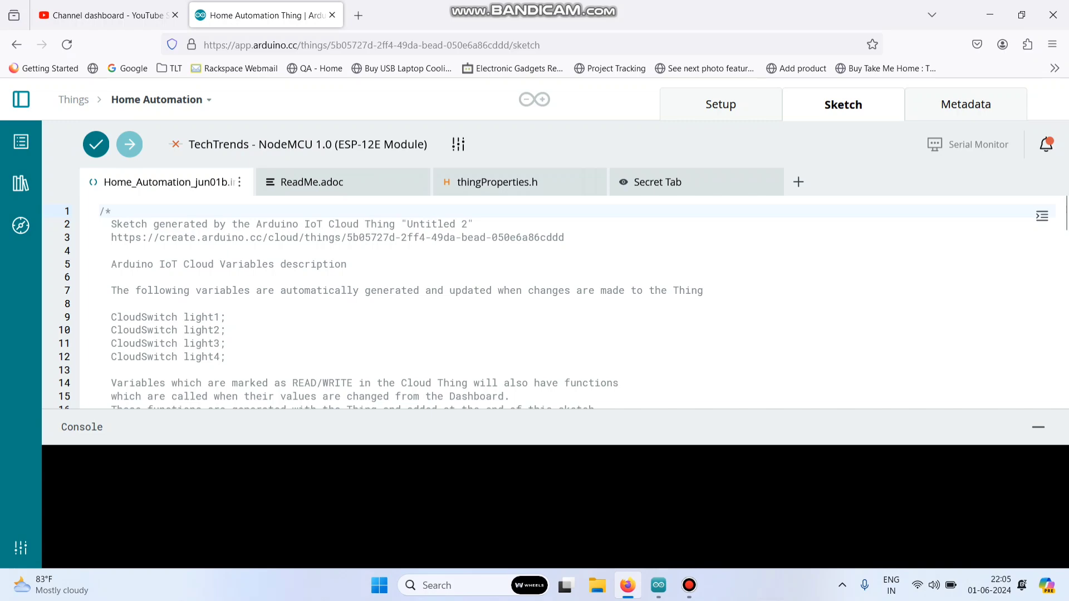
pyautogui.click(657, 586)
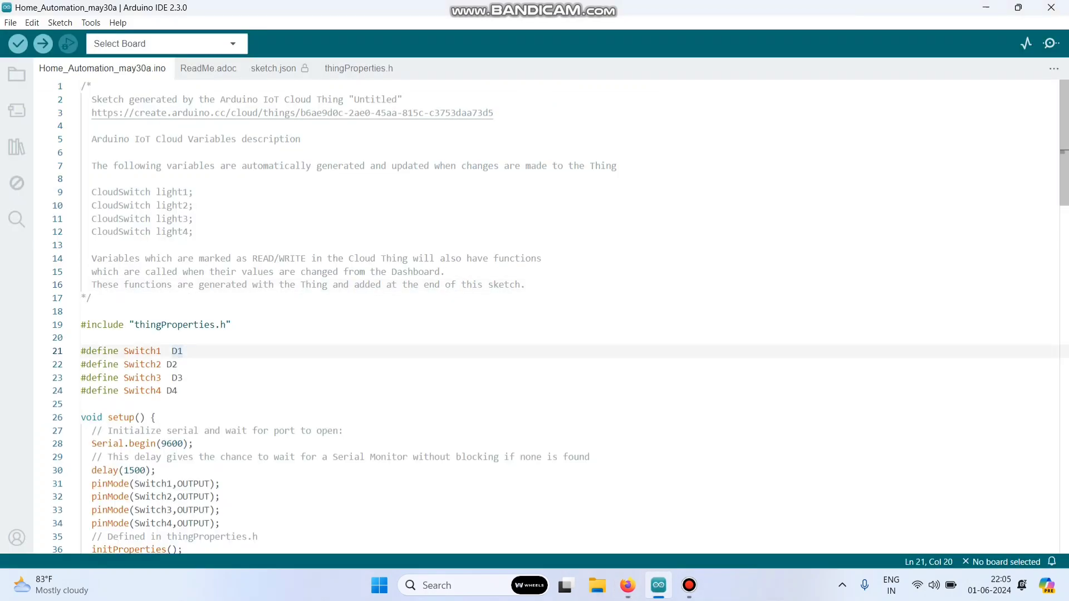
pyautogui.press('ctrl+a')
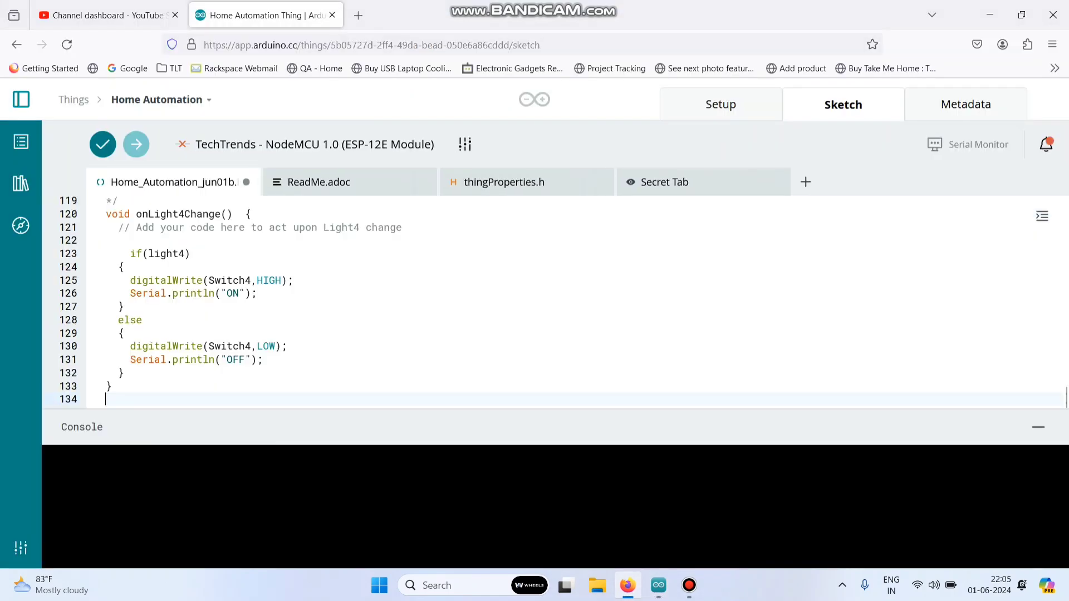
pyautogui.scroll(3)
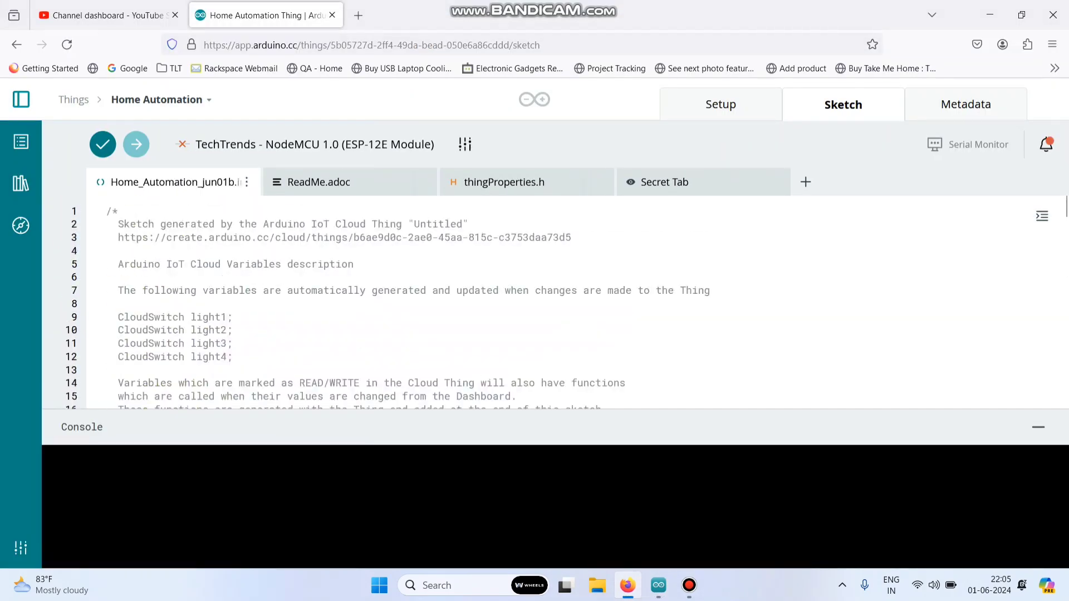
# Review the Switch3 pin line, setup() and light-change handlers, then upload to the NodeMCU
pyautogui.scroll(-3)
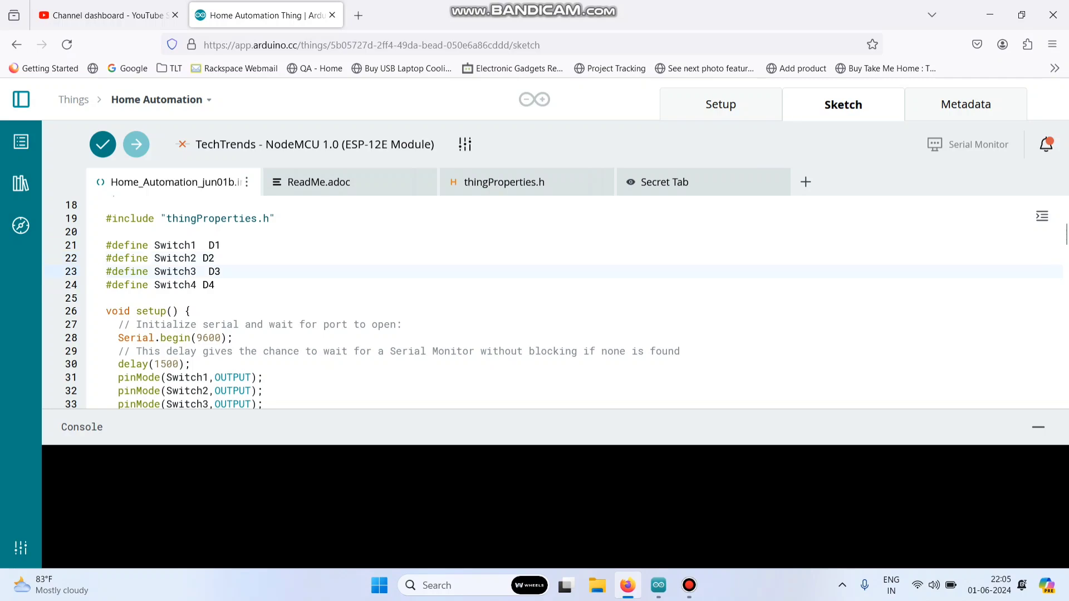
pyautogui.click(220, 271)
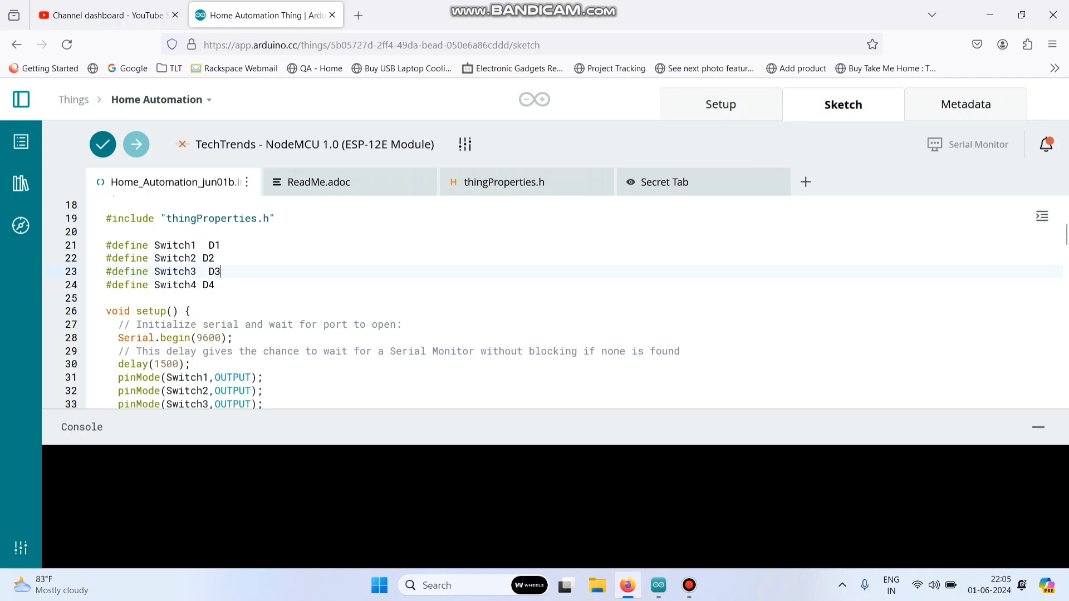
pyautogui.scroll(-3)
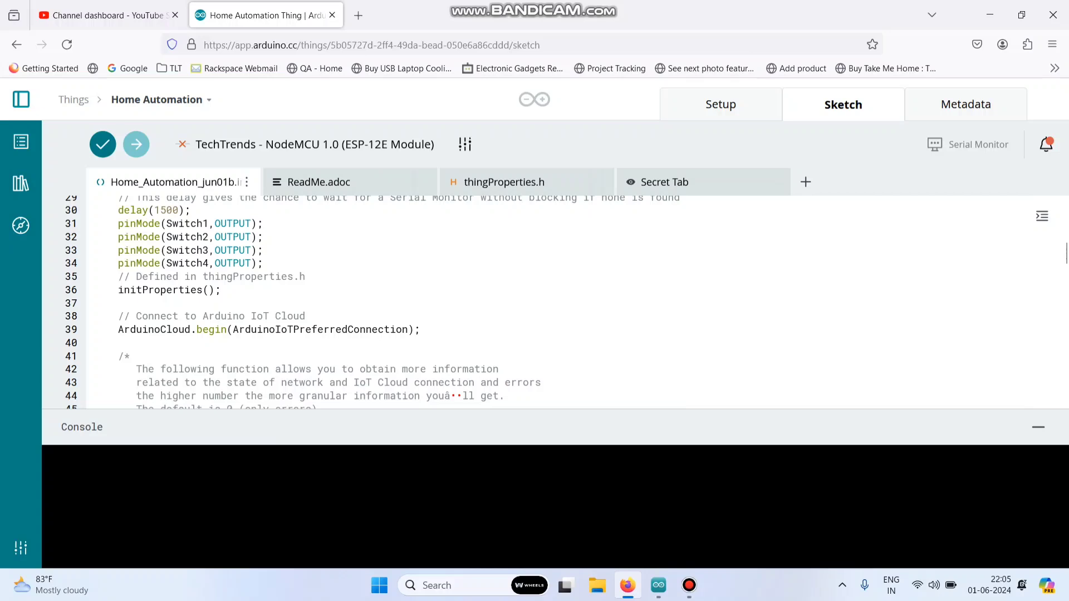
pyautogui.scroll(3)
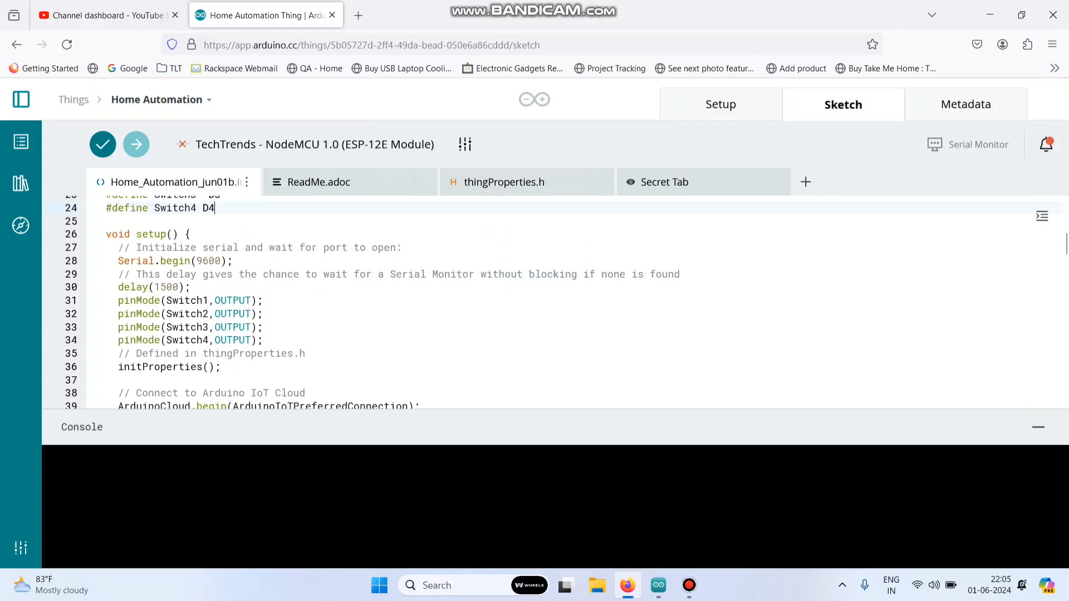
pyautogui.scroll(-3)
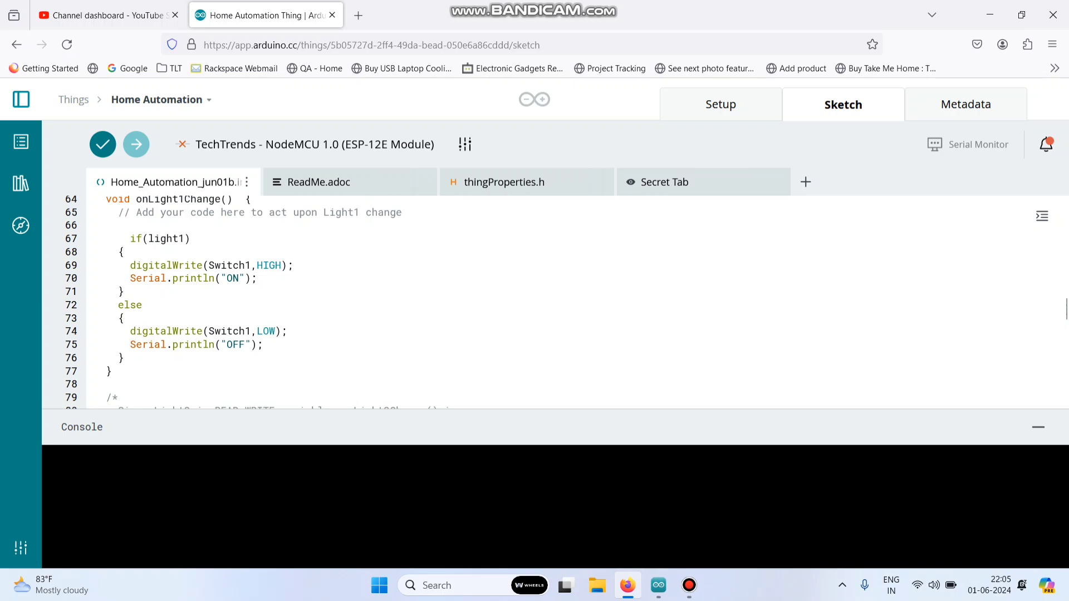
pyautogui.scroll(-3)
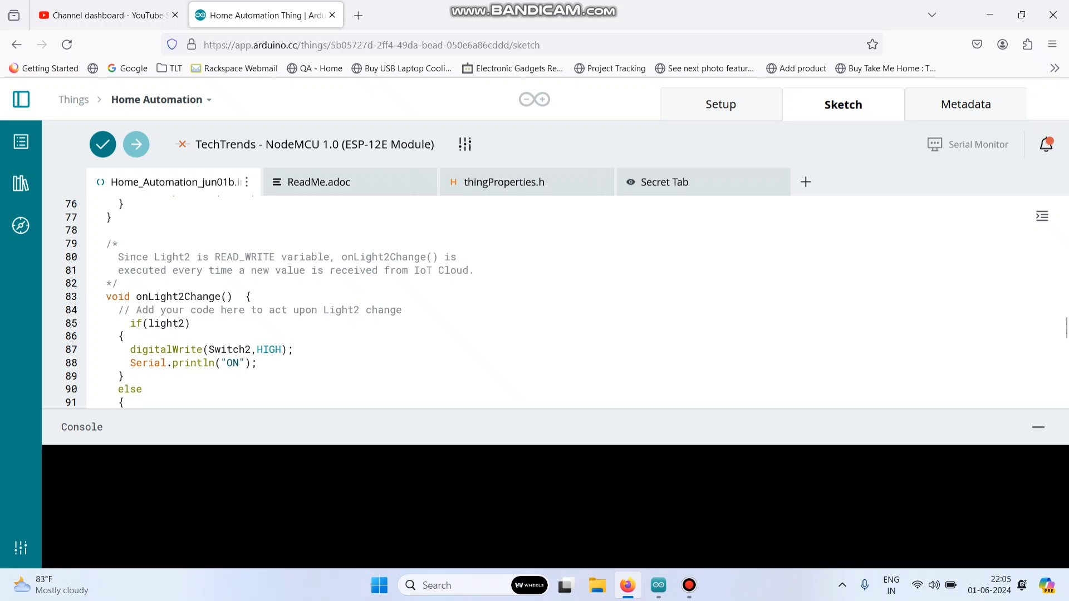
pyautogui.scroll(-3)
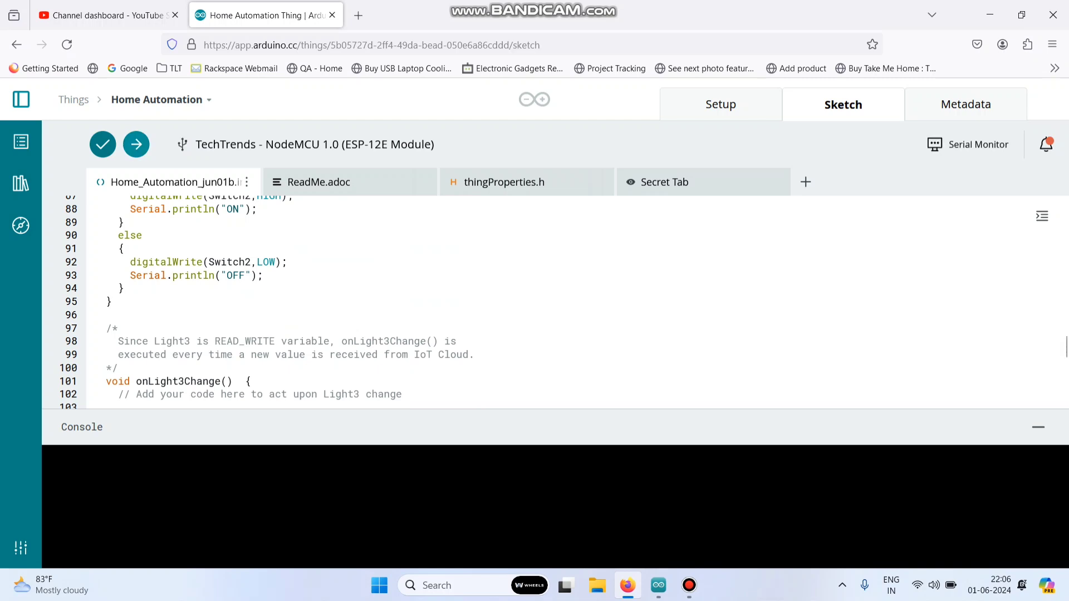
pyautogui.click(136, 144)
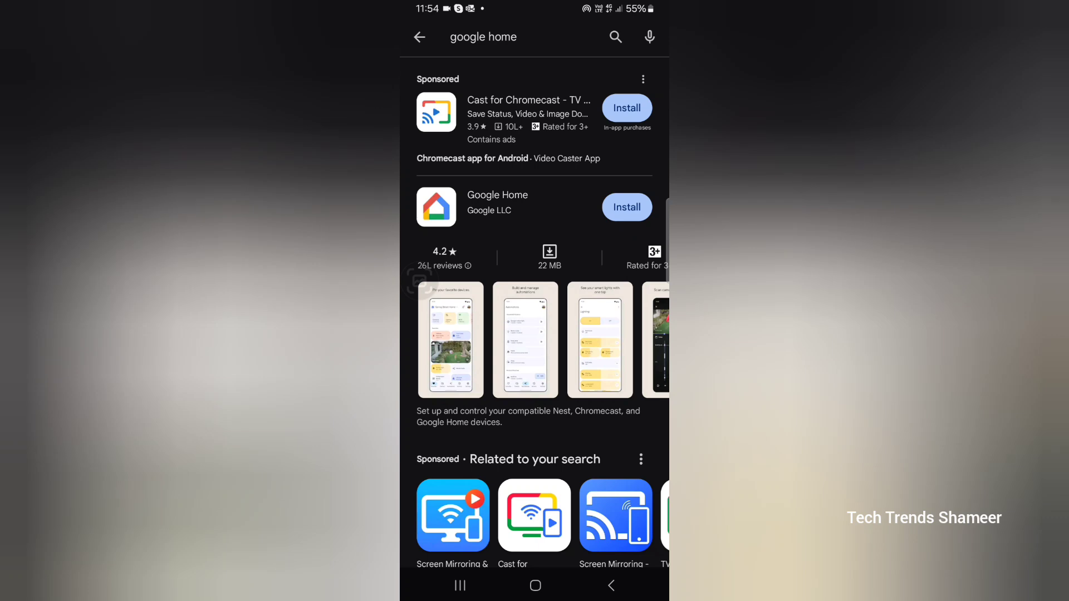
# Install Google Home from the Play Store and launch it
pyautogui.click(625, 207)
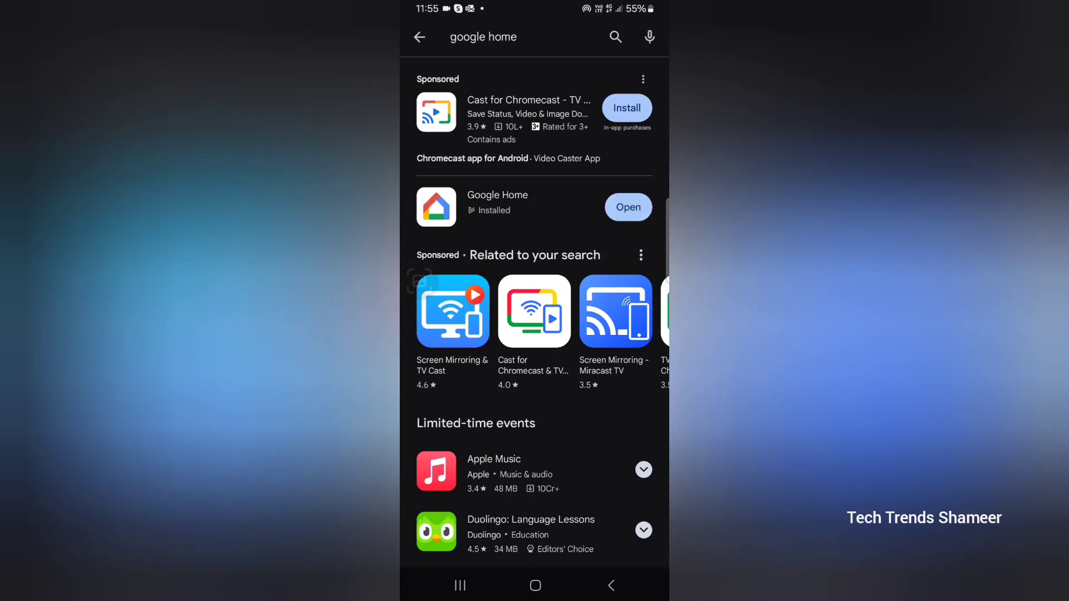
pyautogui.click(626, 206)
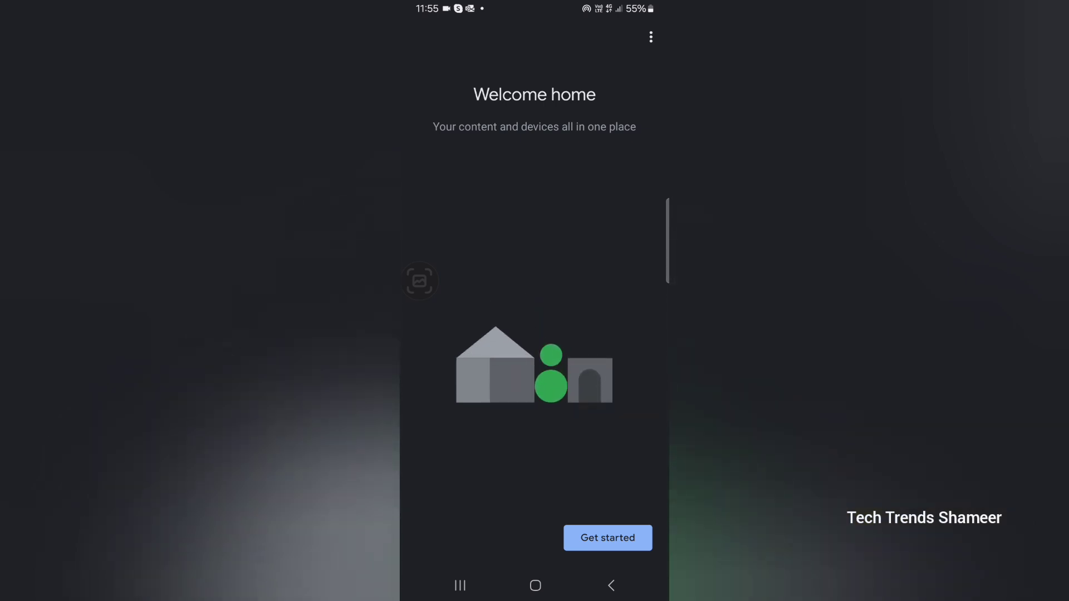
# Start Google Home setup, allow notifications and confirm the account
pyautogui.click(606, 538)
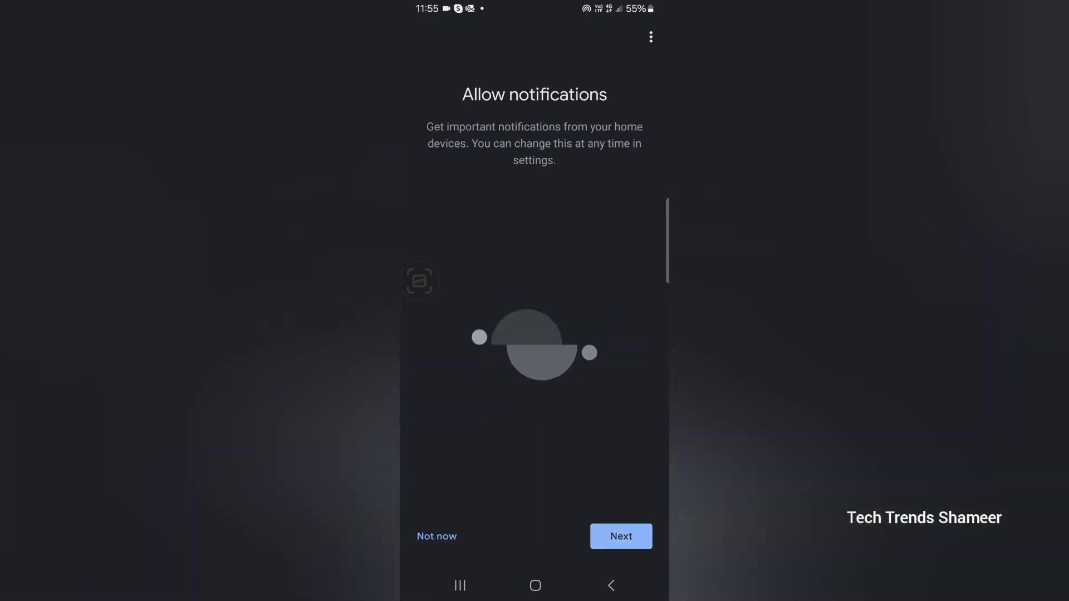
pyautogui.click(619, 536)
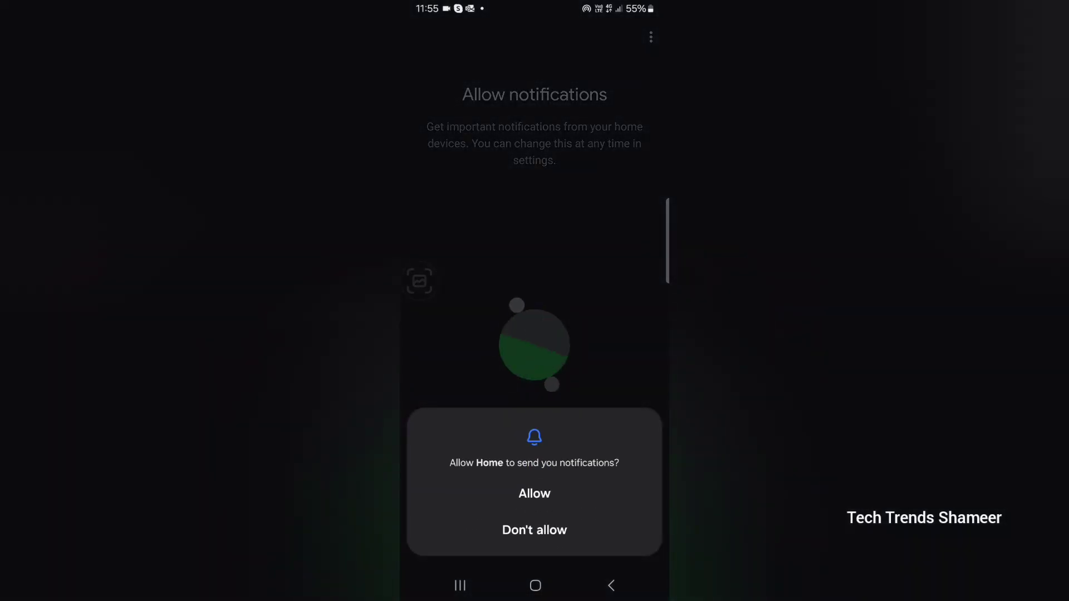
pyautogui.click(535, 494)
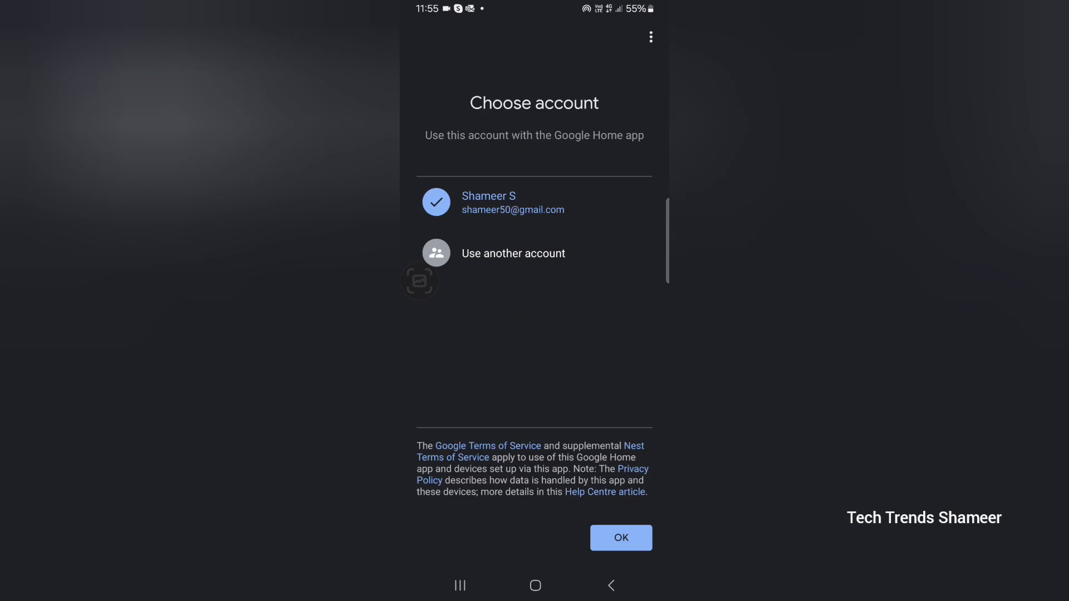
pyautogui.click(619, 537)
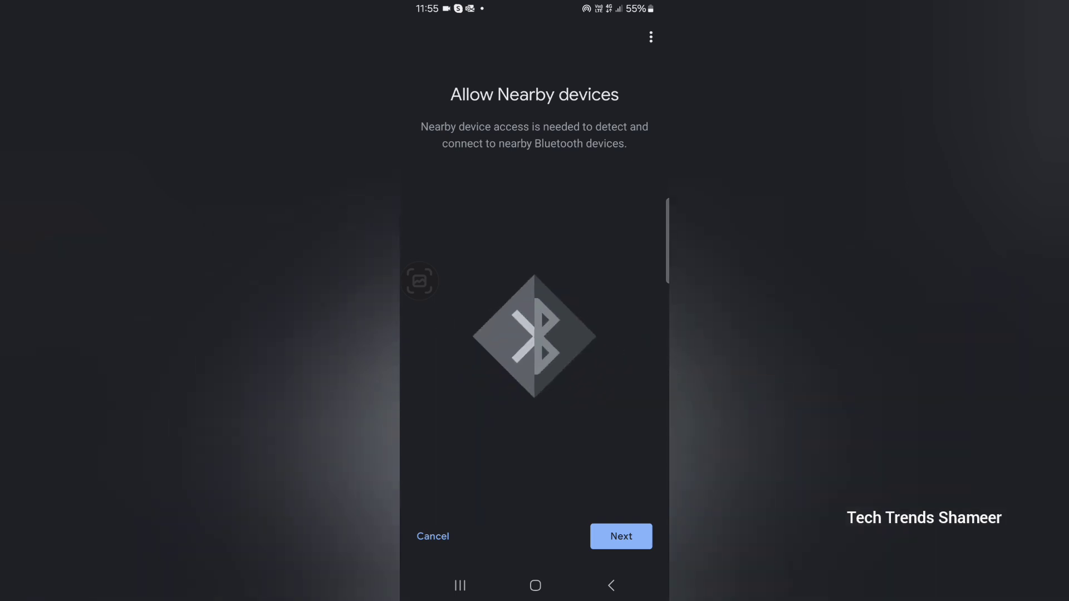
# Grant nearby-device access and location access while using the app
pyautogui.click(619, 537)
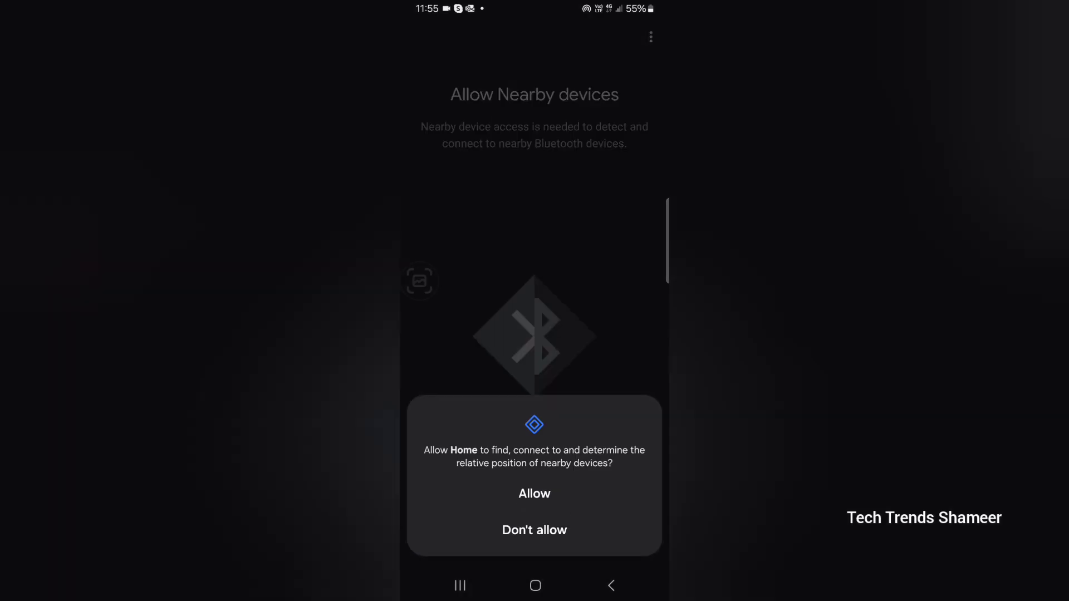
pyautogui.click(534, 494)
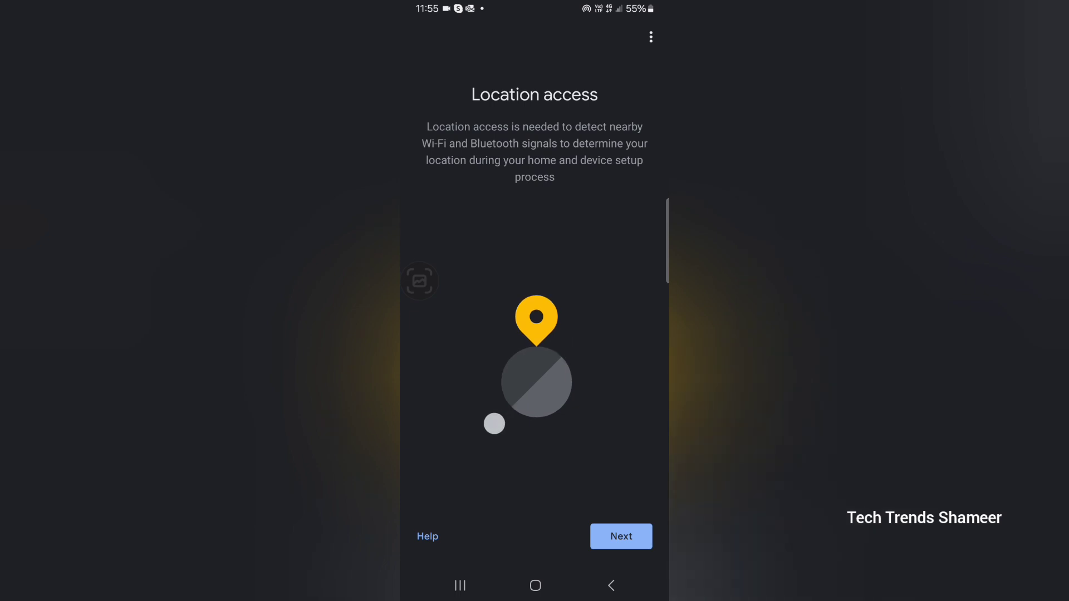
pyautogui.click(620, 537)
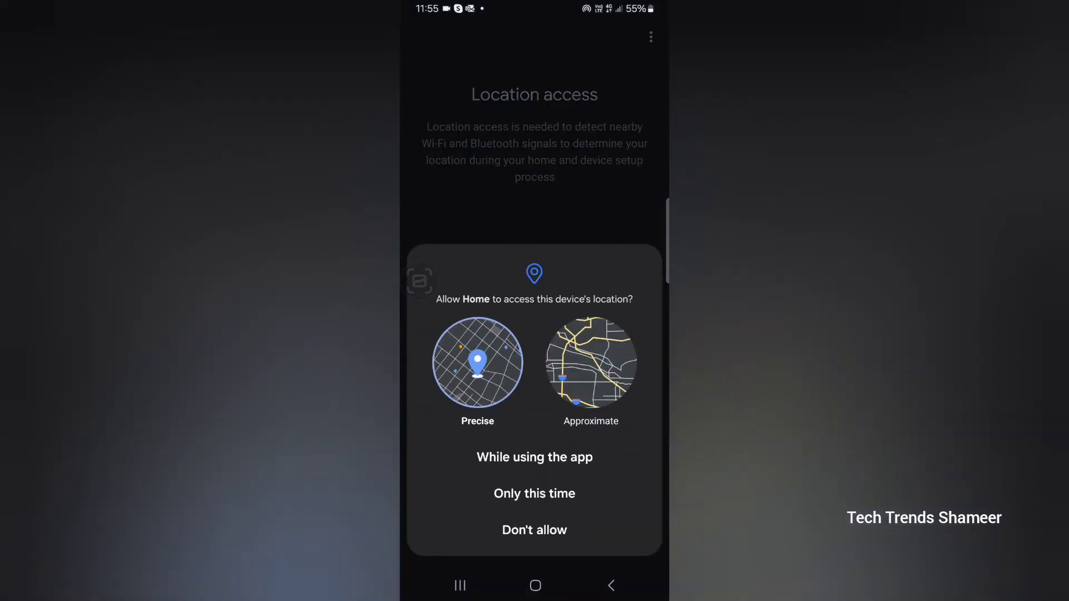
pyautogui.click(534, 530)
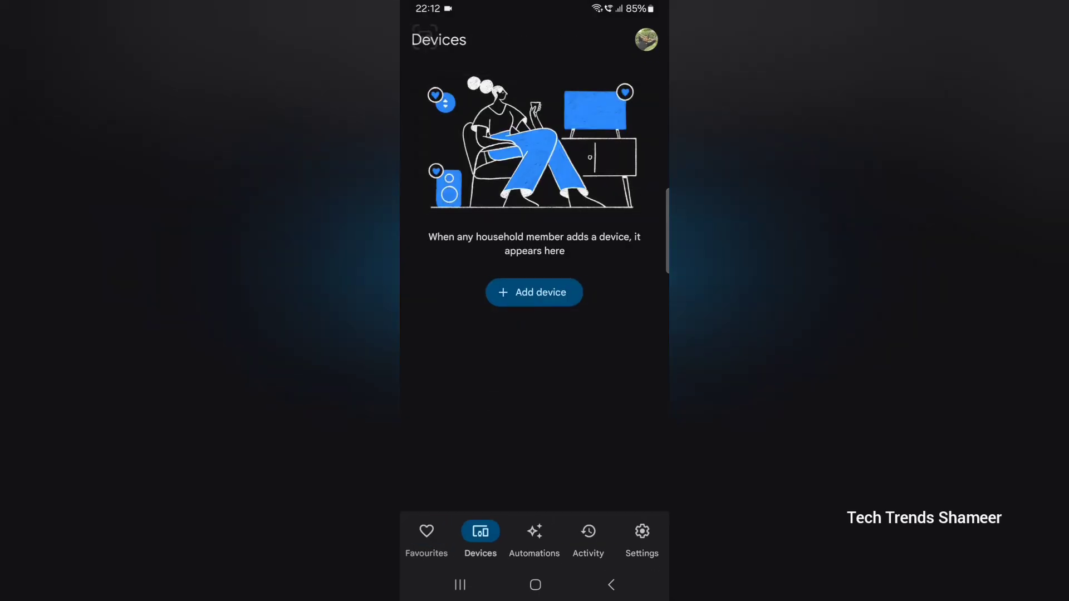
# Add a Works with Google Home device by searching 'ard' and choosing Arduino
pyautogui.click(534, 292)
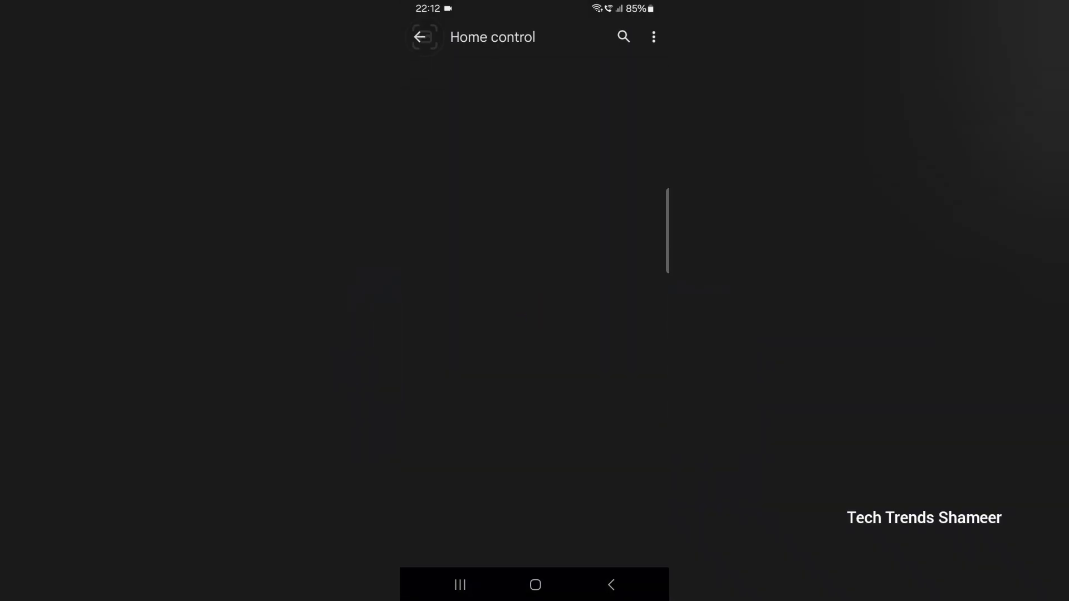
pyautogui.click(623, 37)
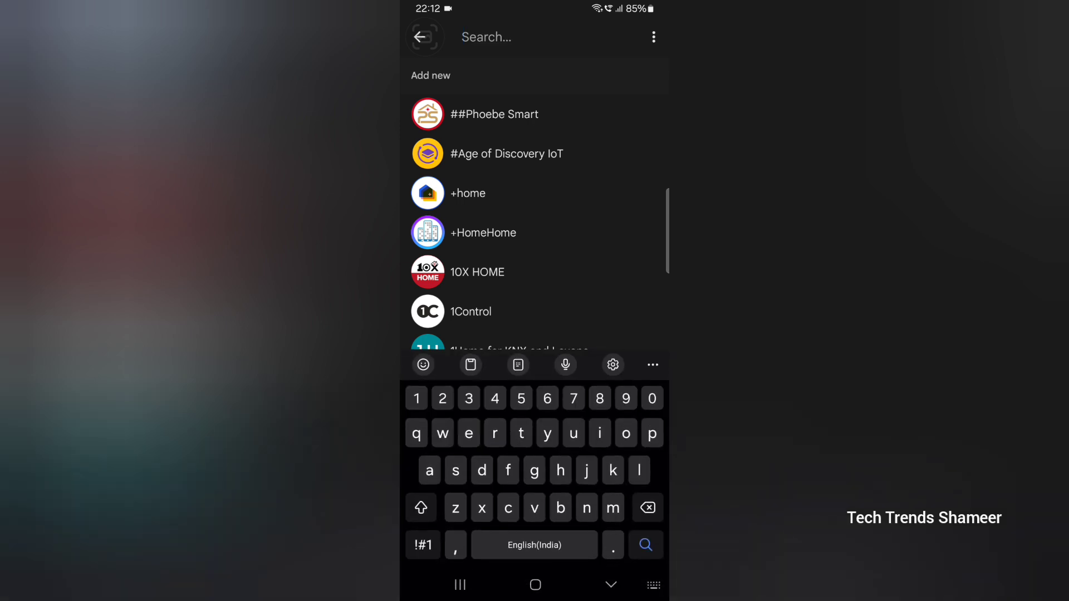
pyautogui.write('ard')
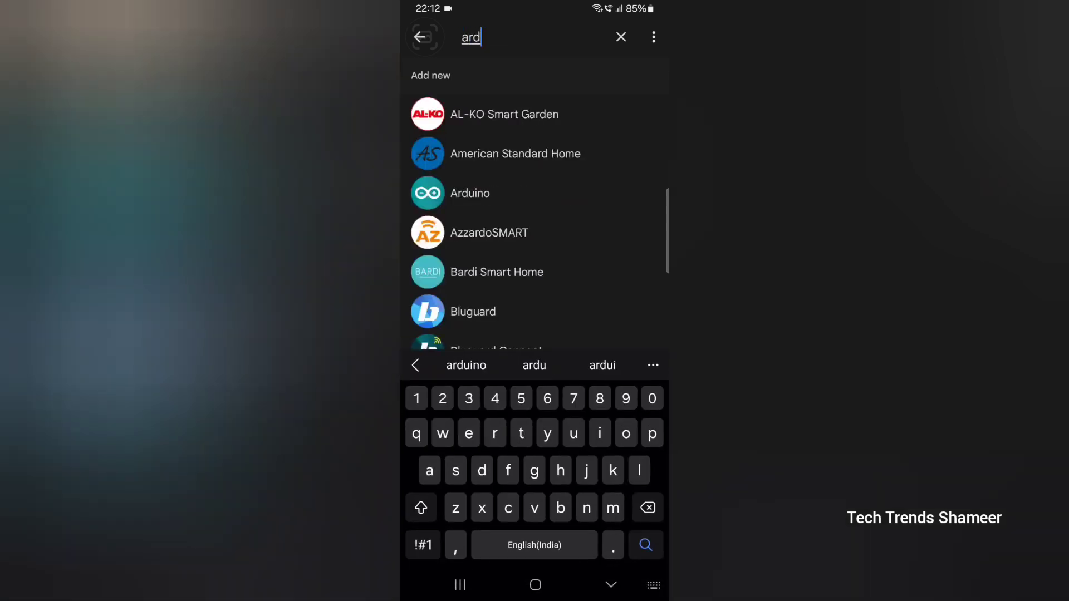
pyautogui.click(611, 585)
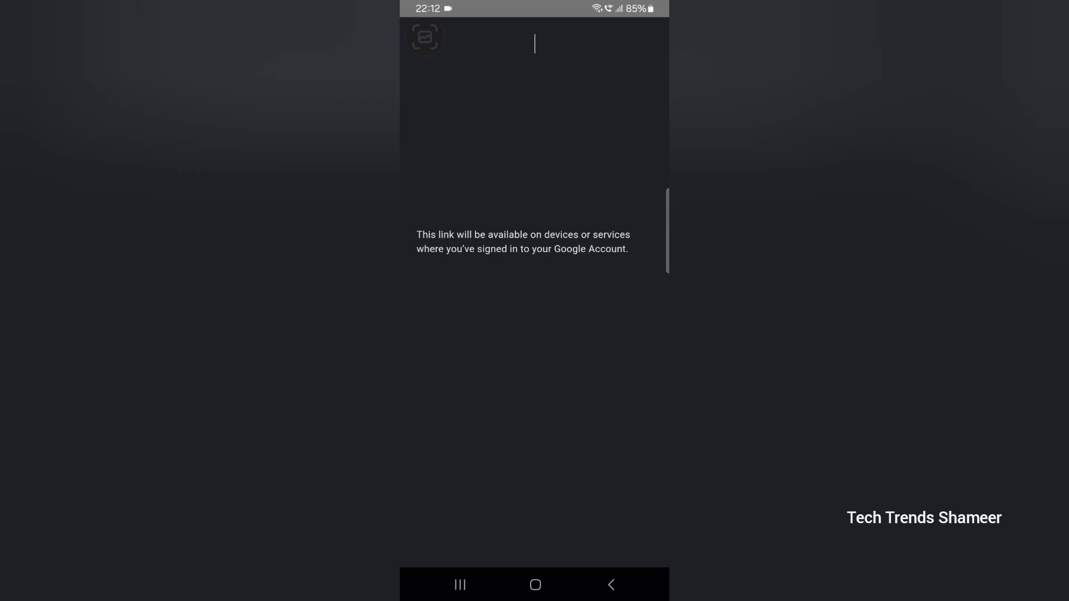
# Authorize the Arduino account, skip room assignment and return to Devices with light1–light4
pyautogui.click(470, 194)
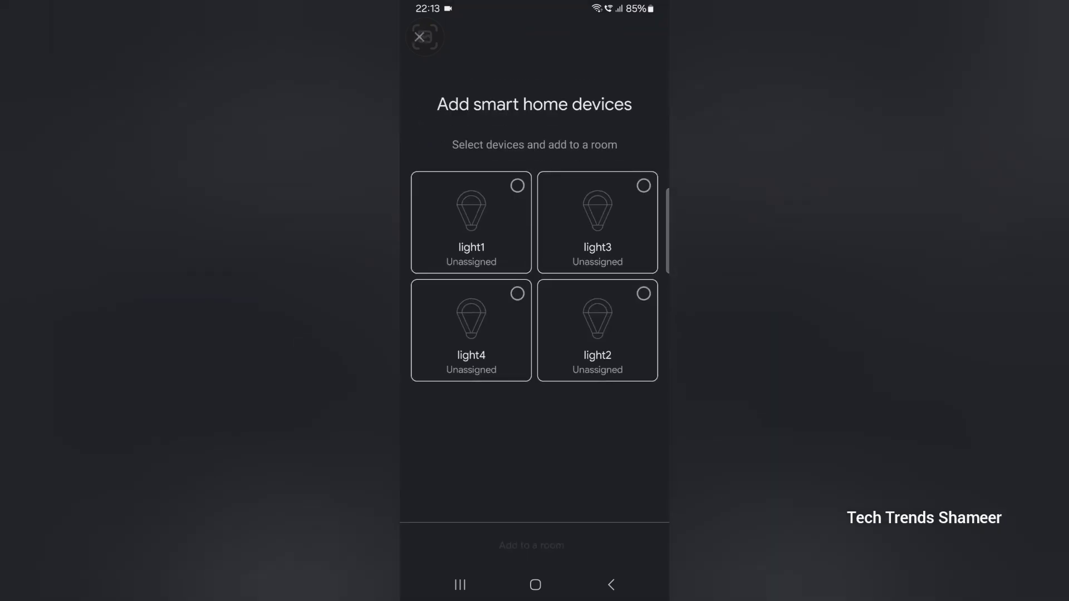
pyautogui.click(425, 36)
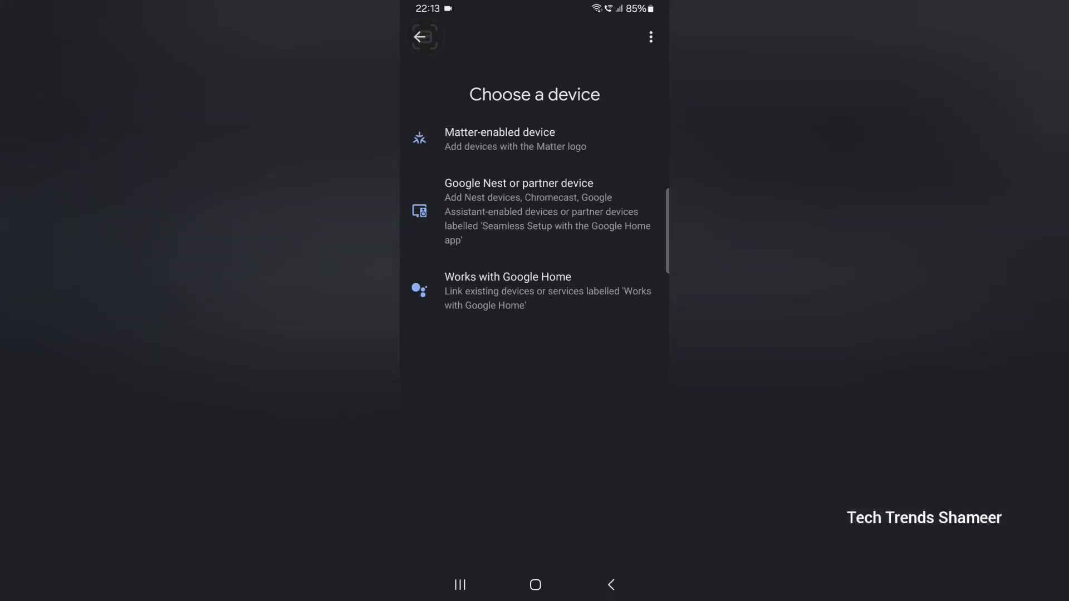
pyautogui.click(425, 37)
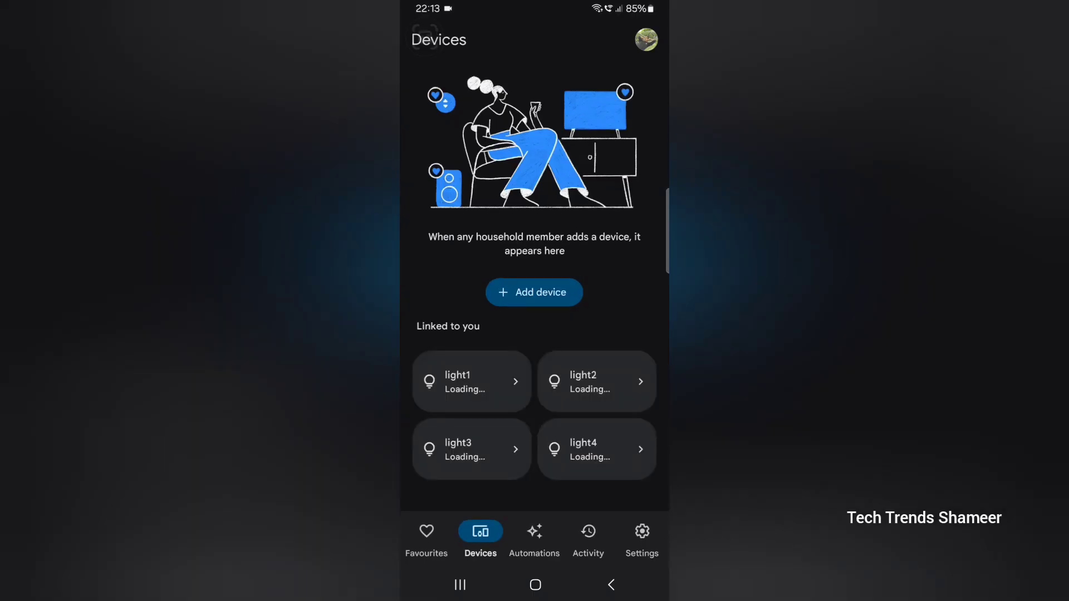